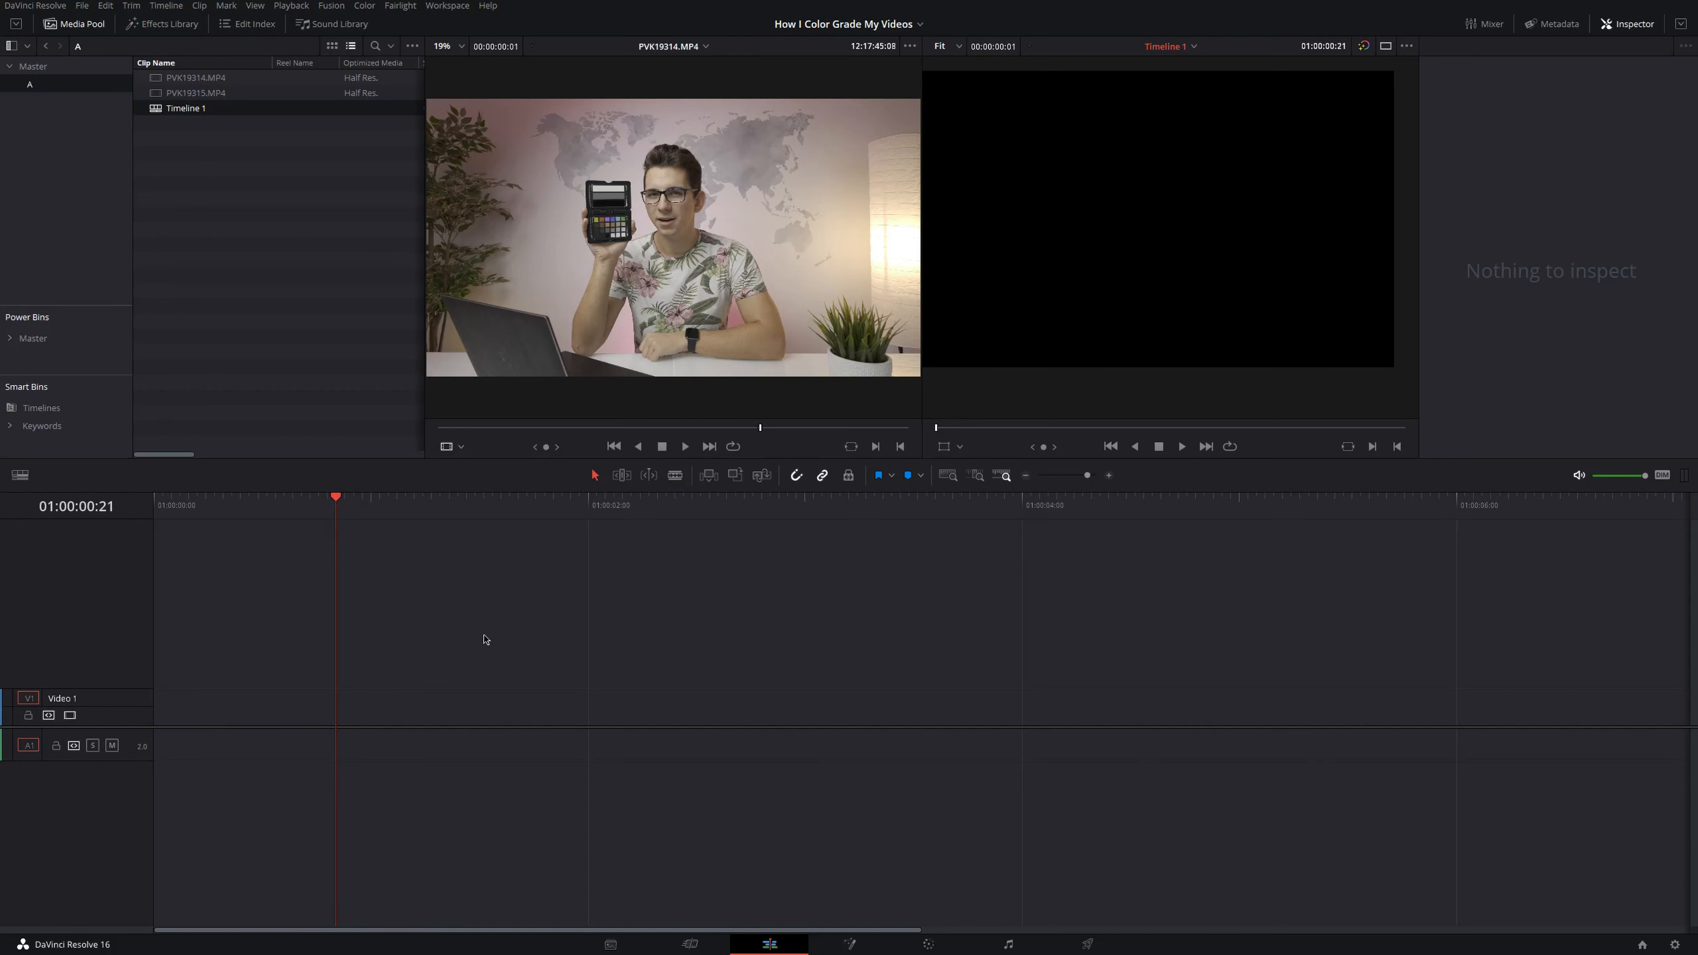
pyautogui.moveTo(490, 633)
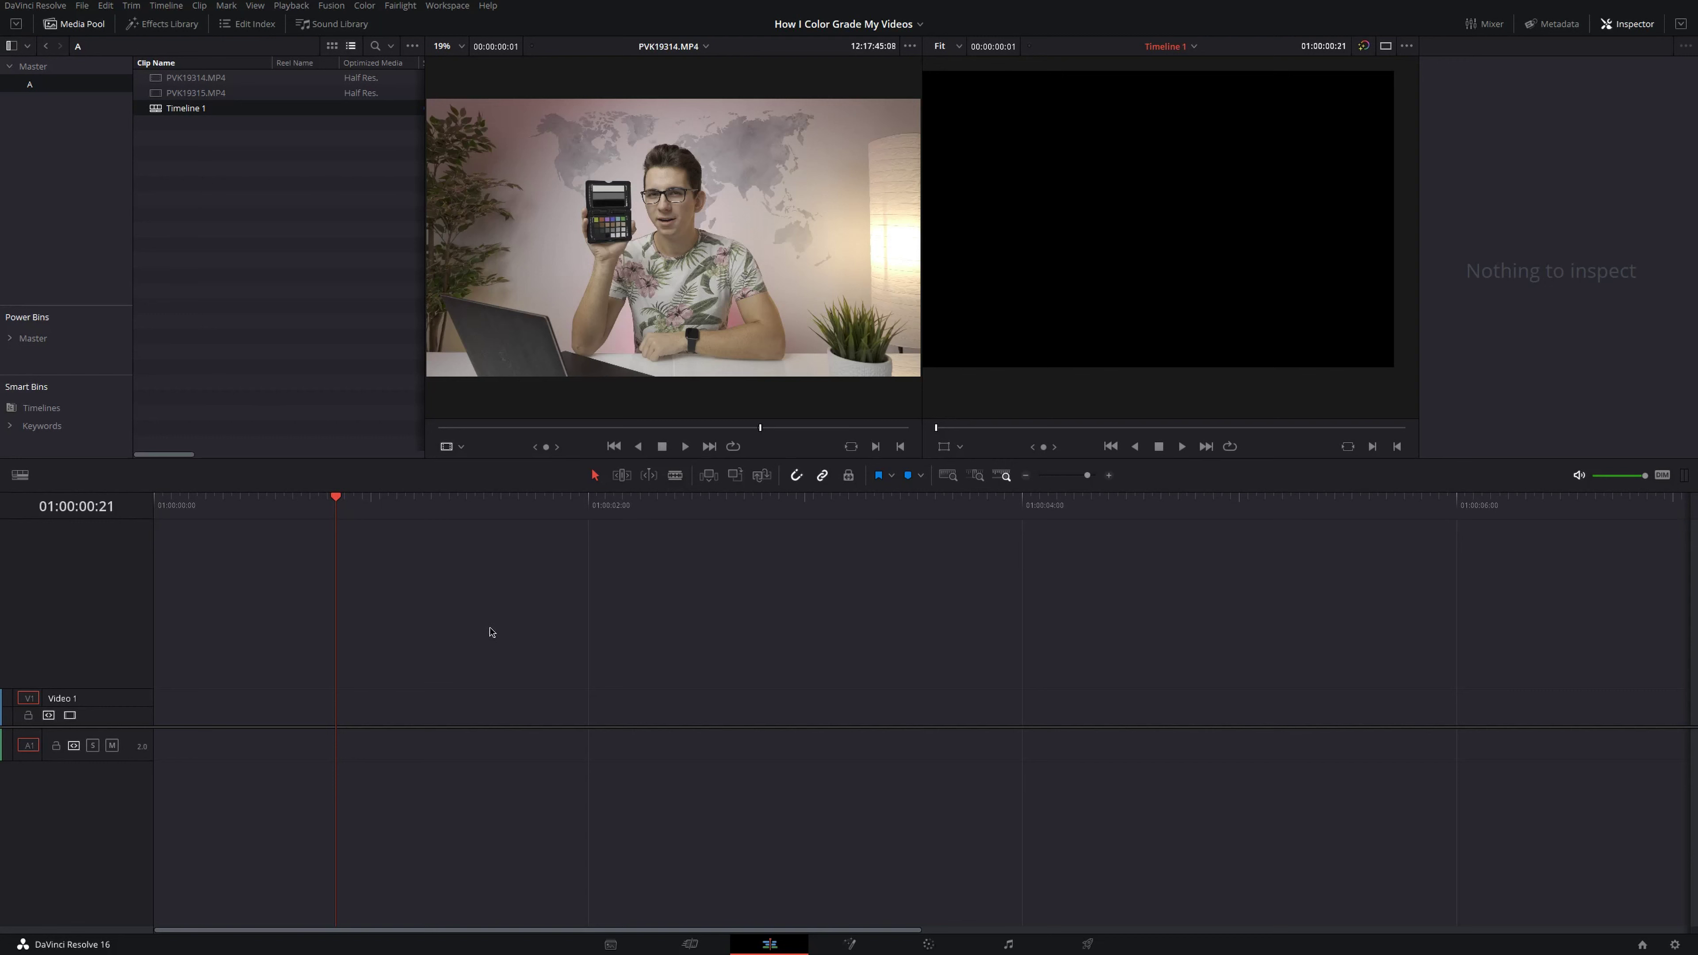
pyautogui.moveTo(613, 157)
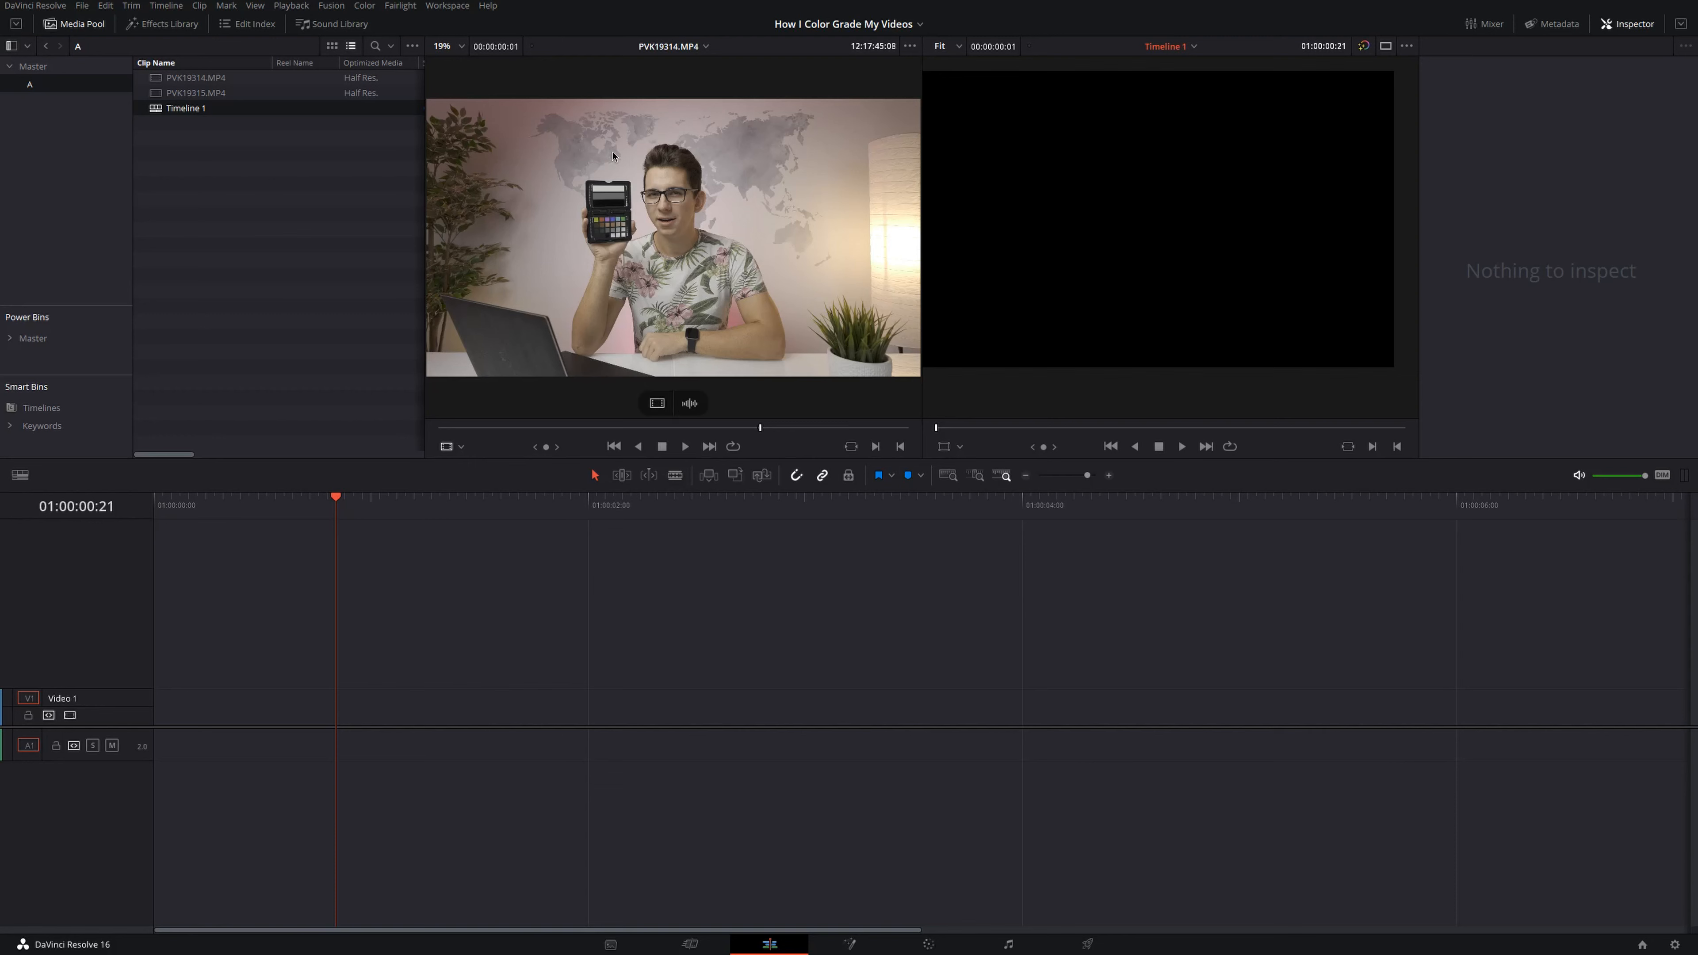
pyautogui.moveTo(609, 268)
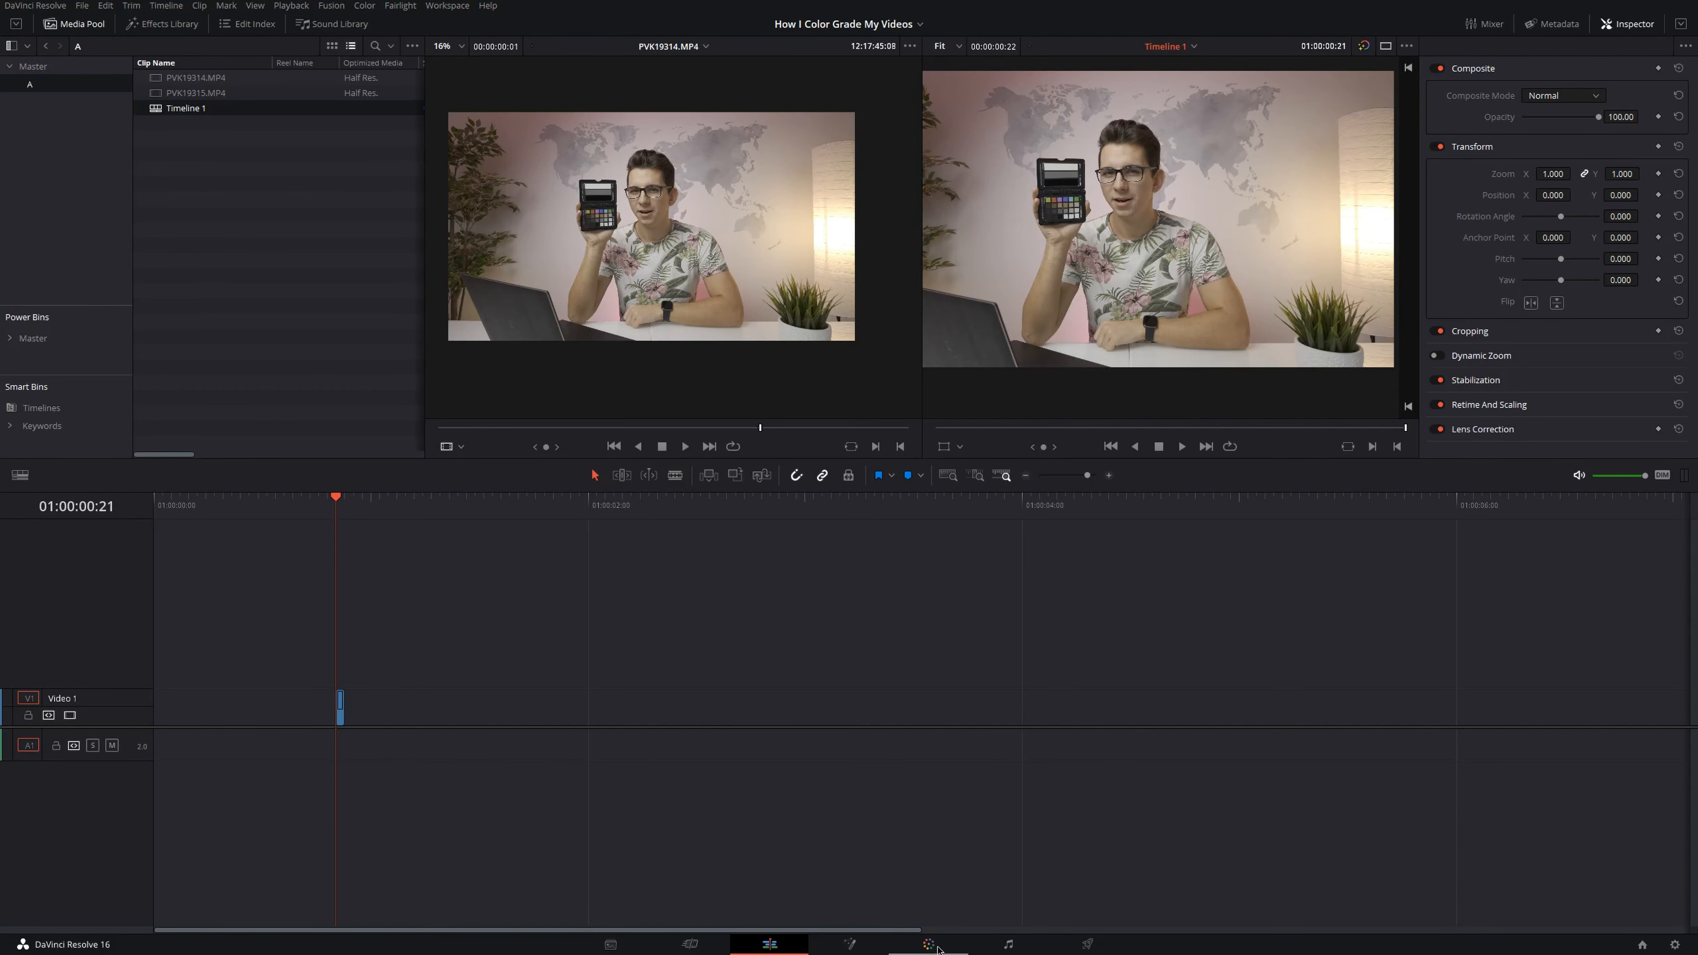
# - Apply Color Match using the X-Rite ColorChecker chart overlay aligned to the presenter's chart
pyautogui.click(926, 943)
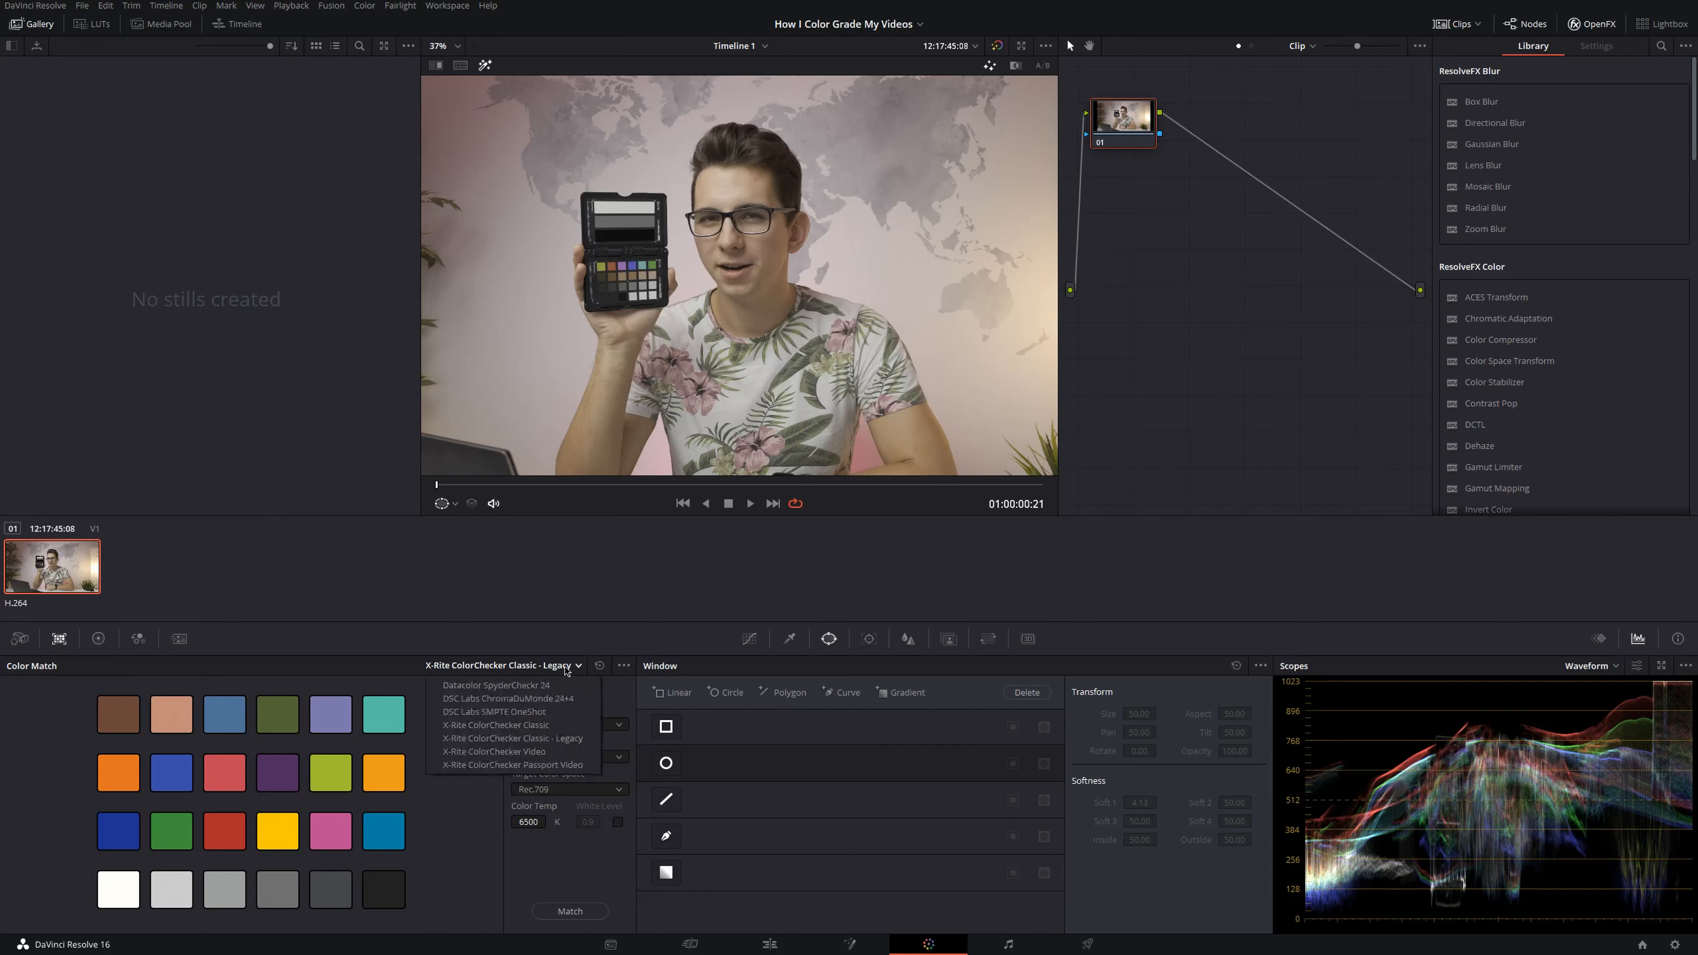
pyautogui.moveTo(558, 768)
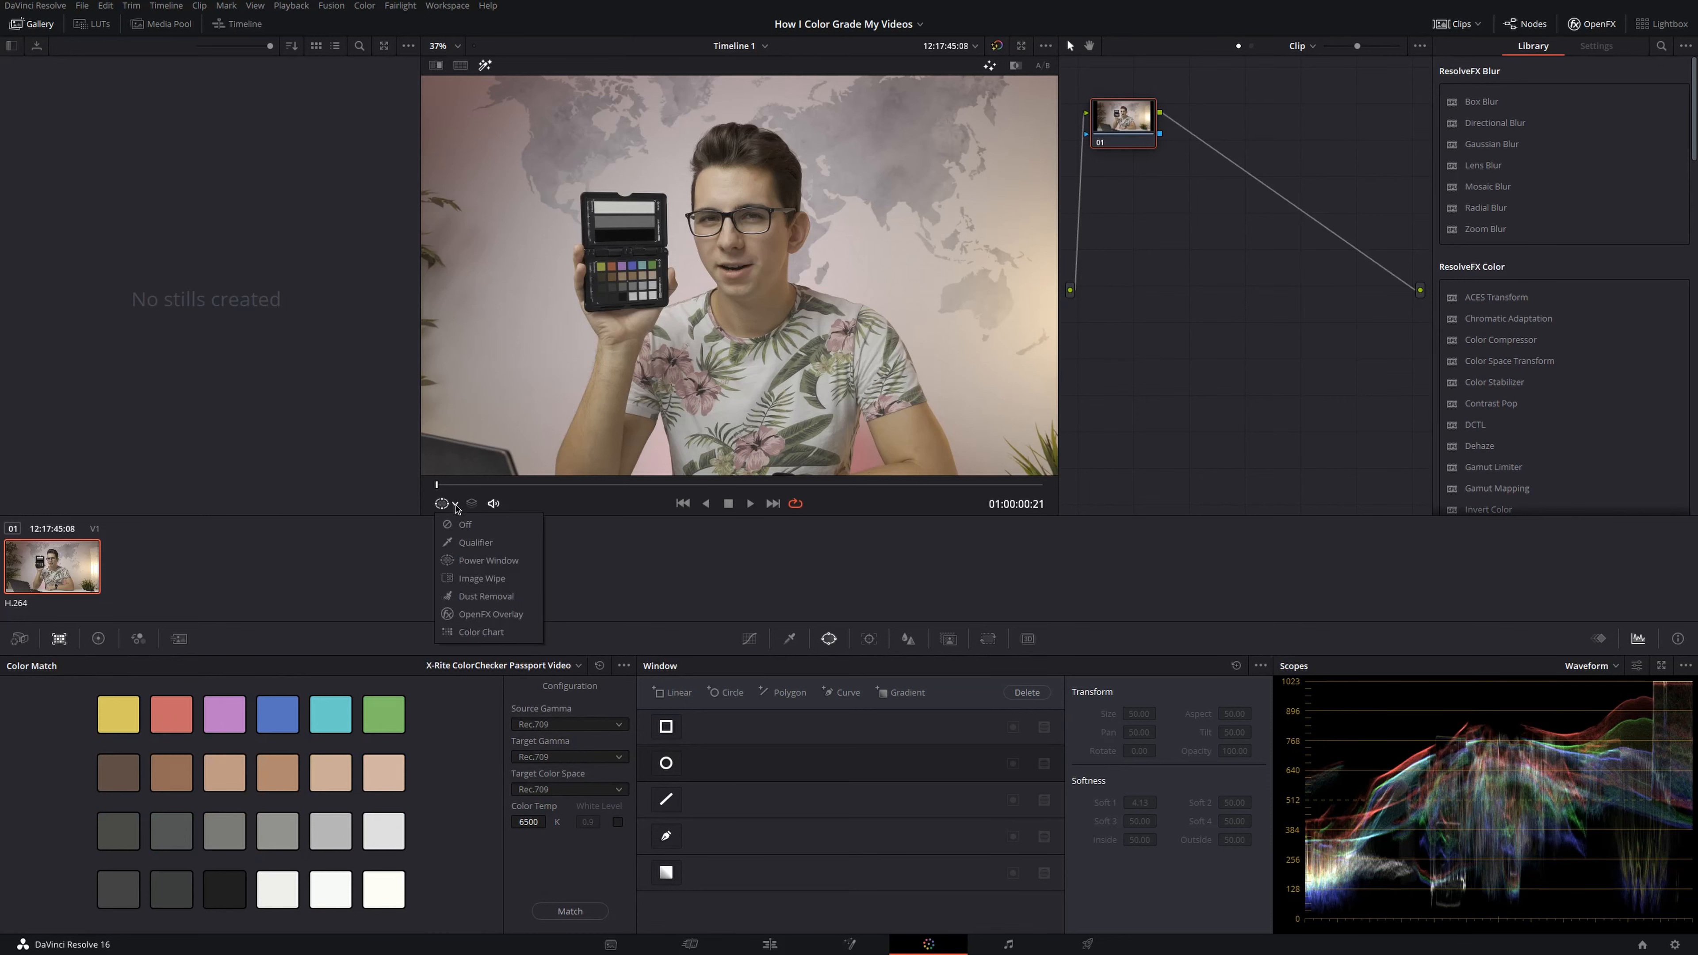
pyautogui.click(481, 631)
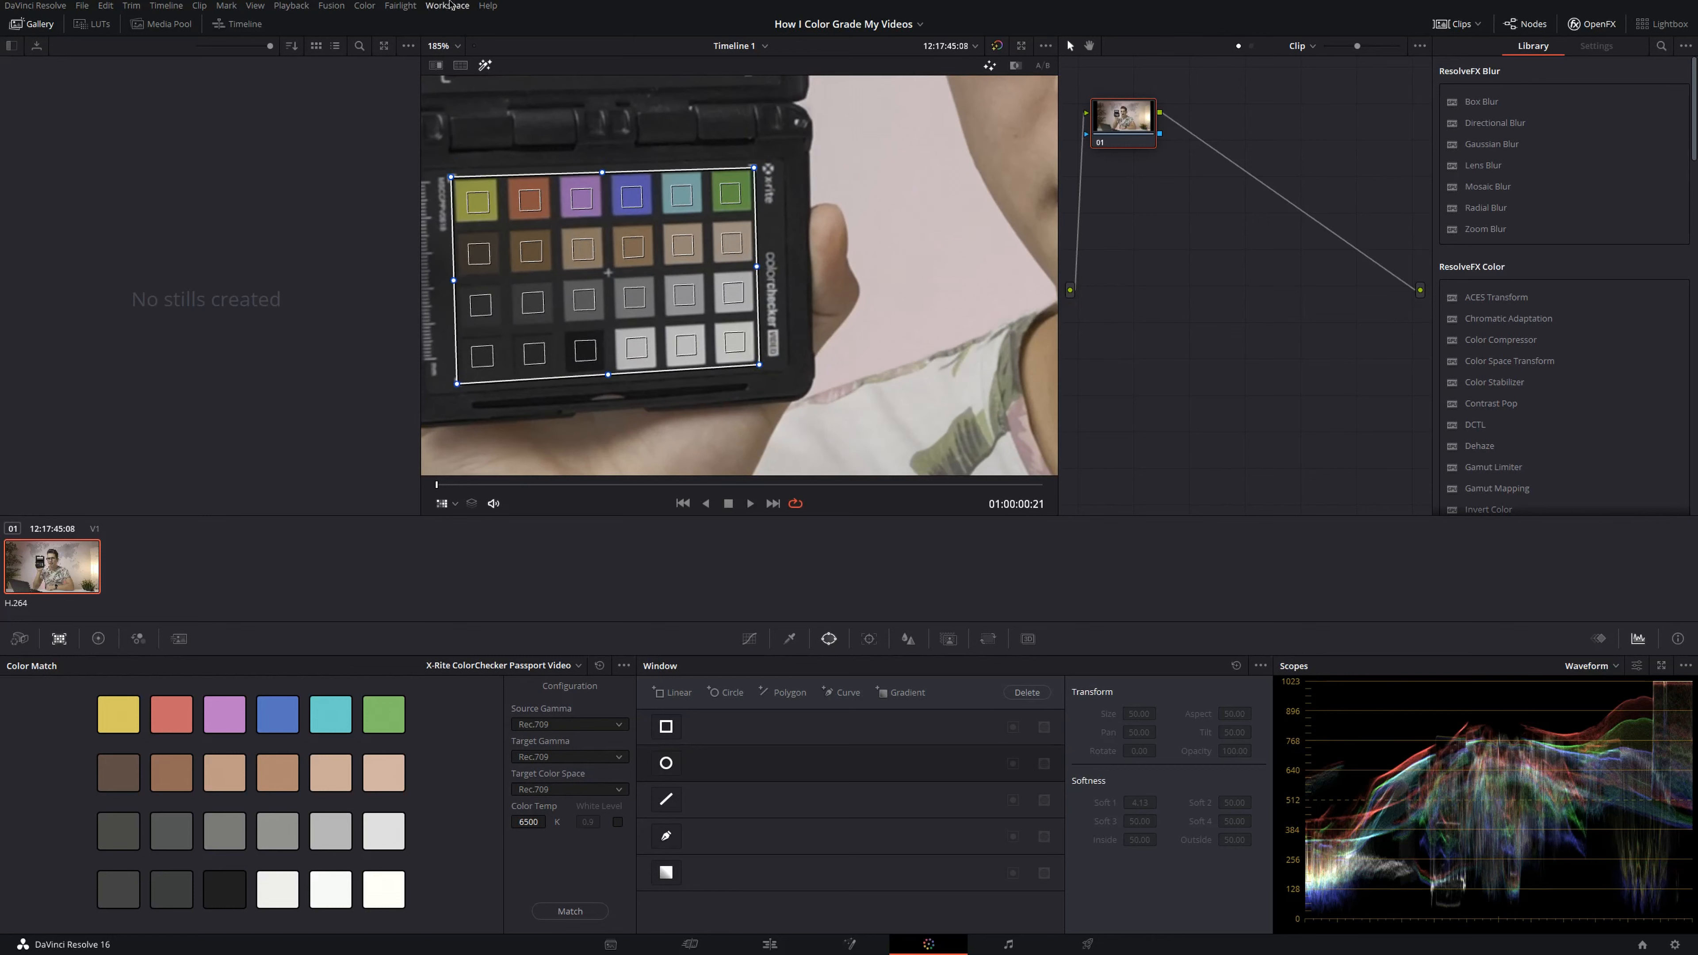
pyautogui.click(290, 5)
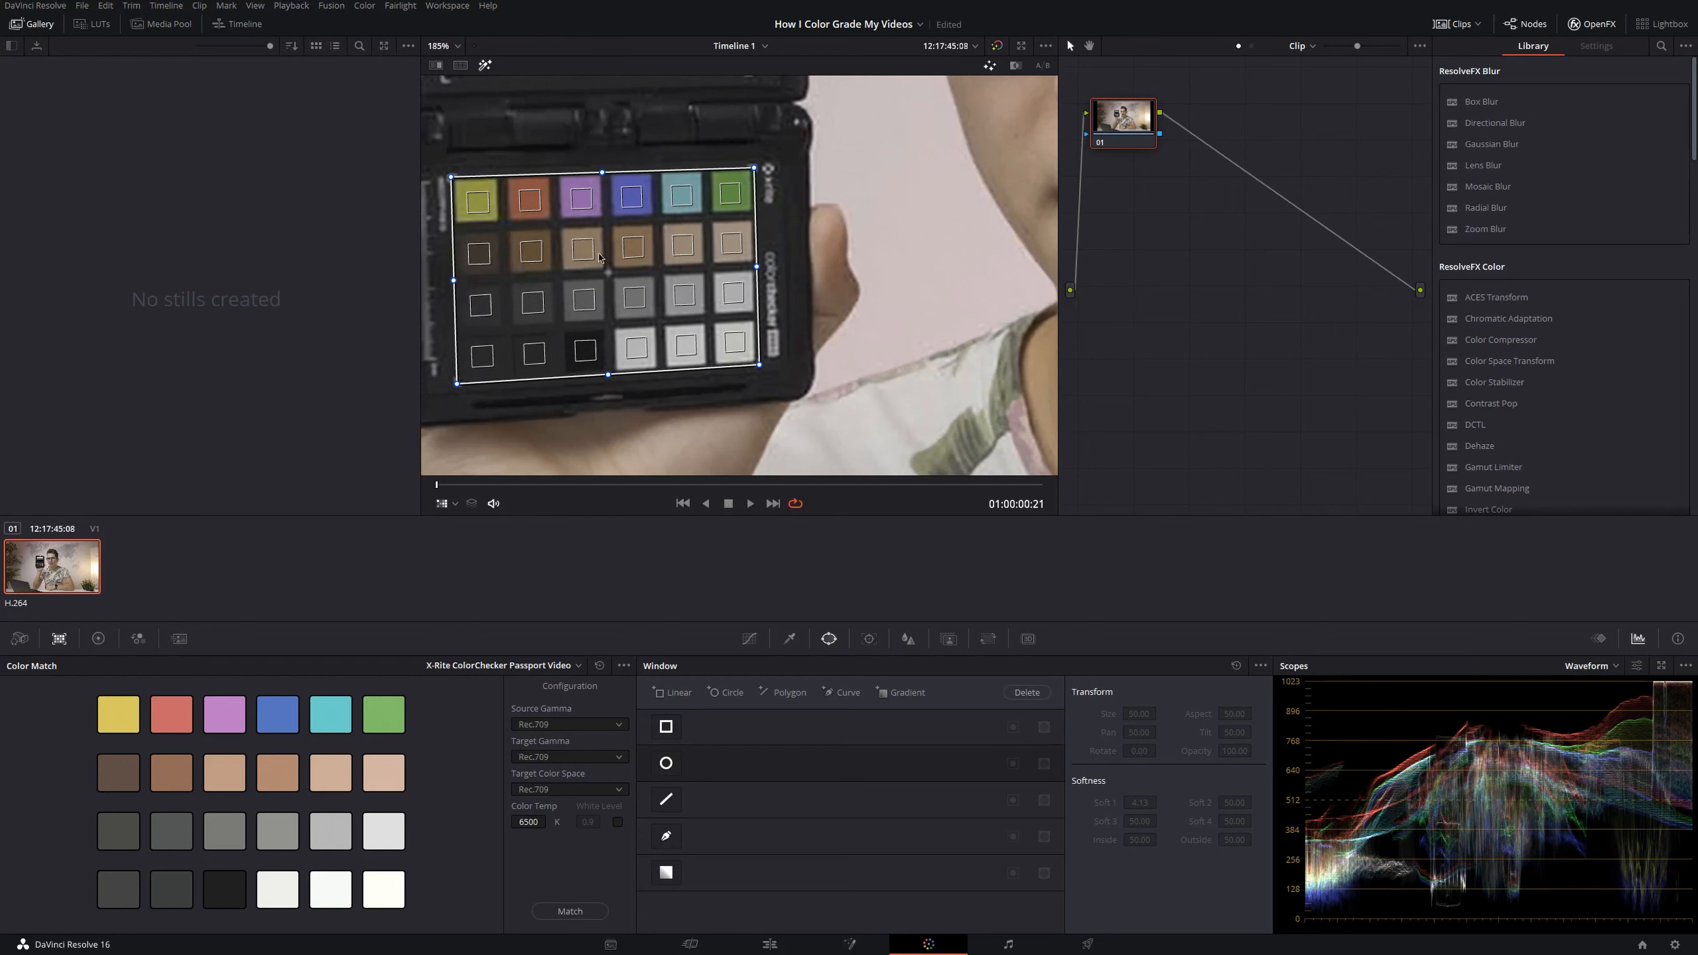
pyautogui.moveTo(735, 299)
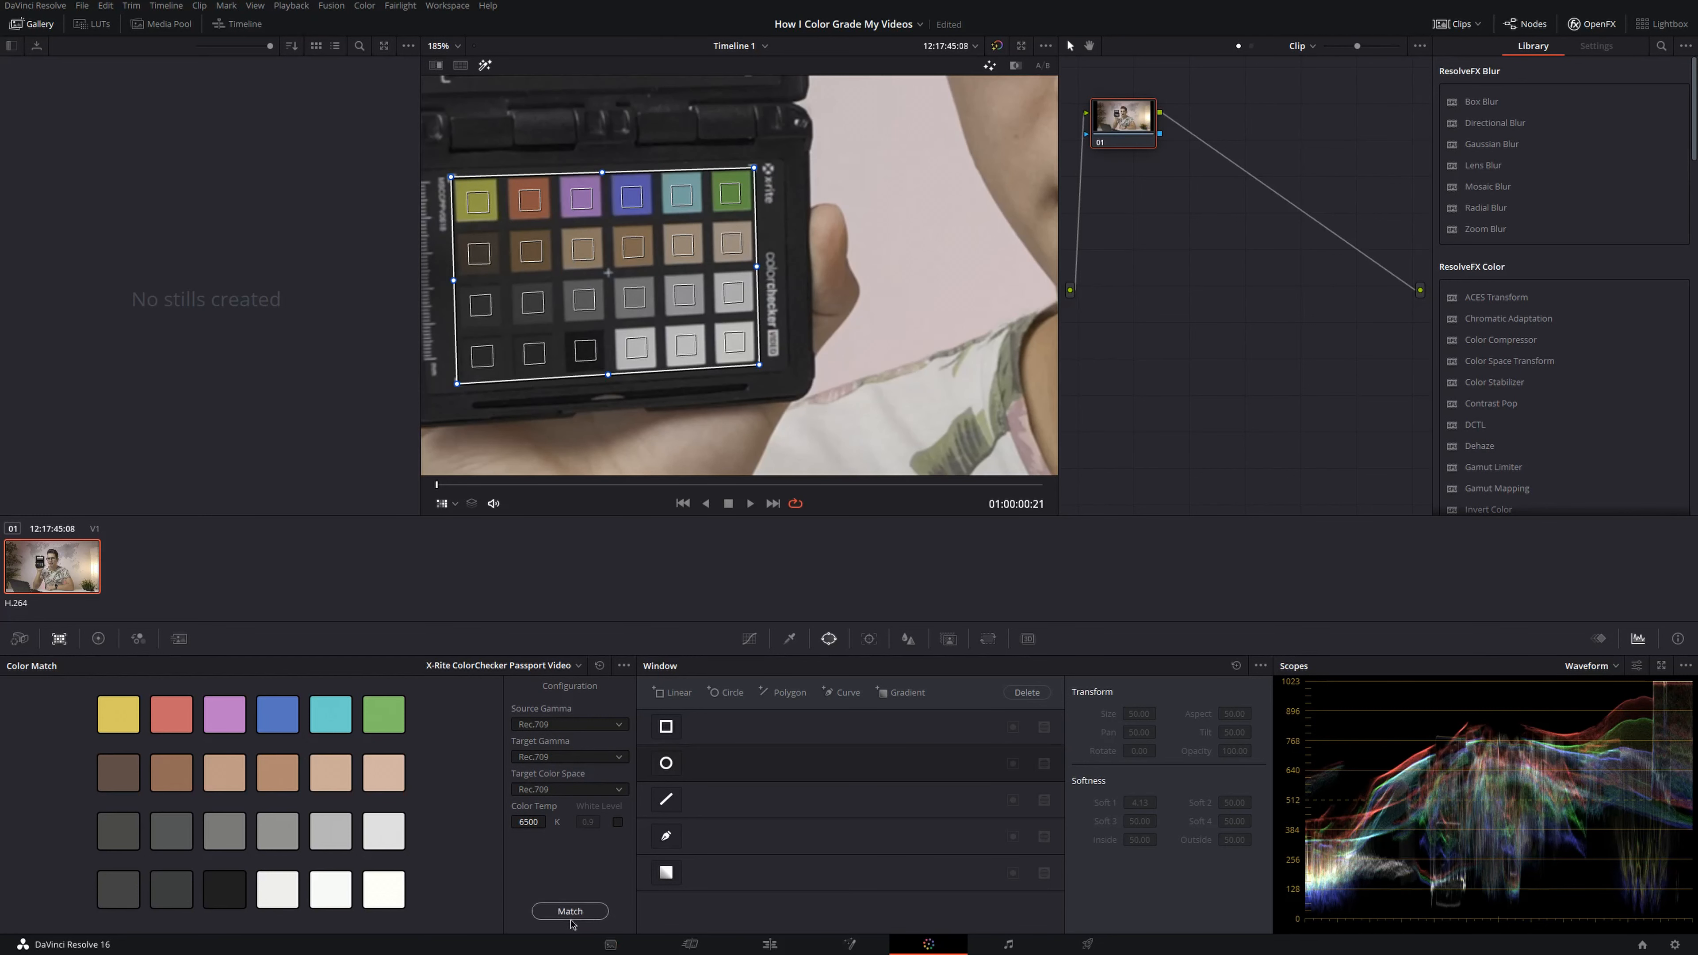
pyautogui.click(569, 911)
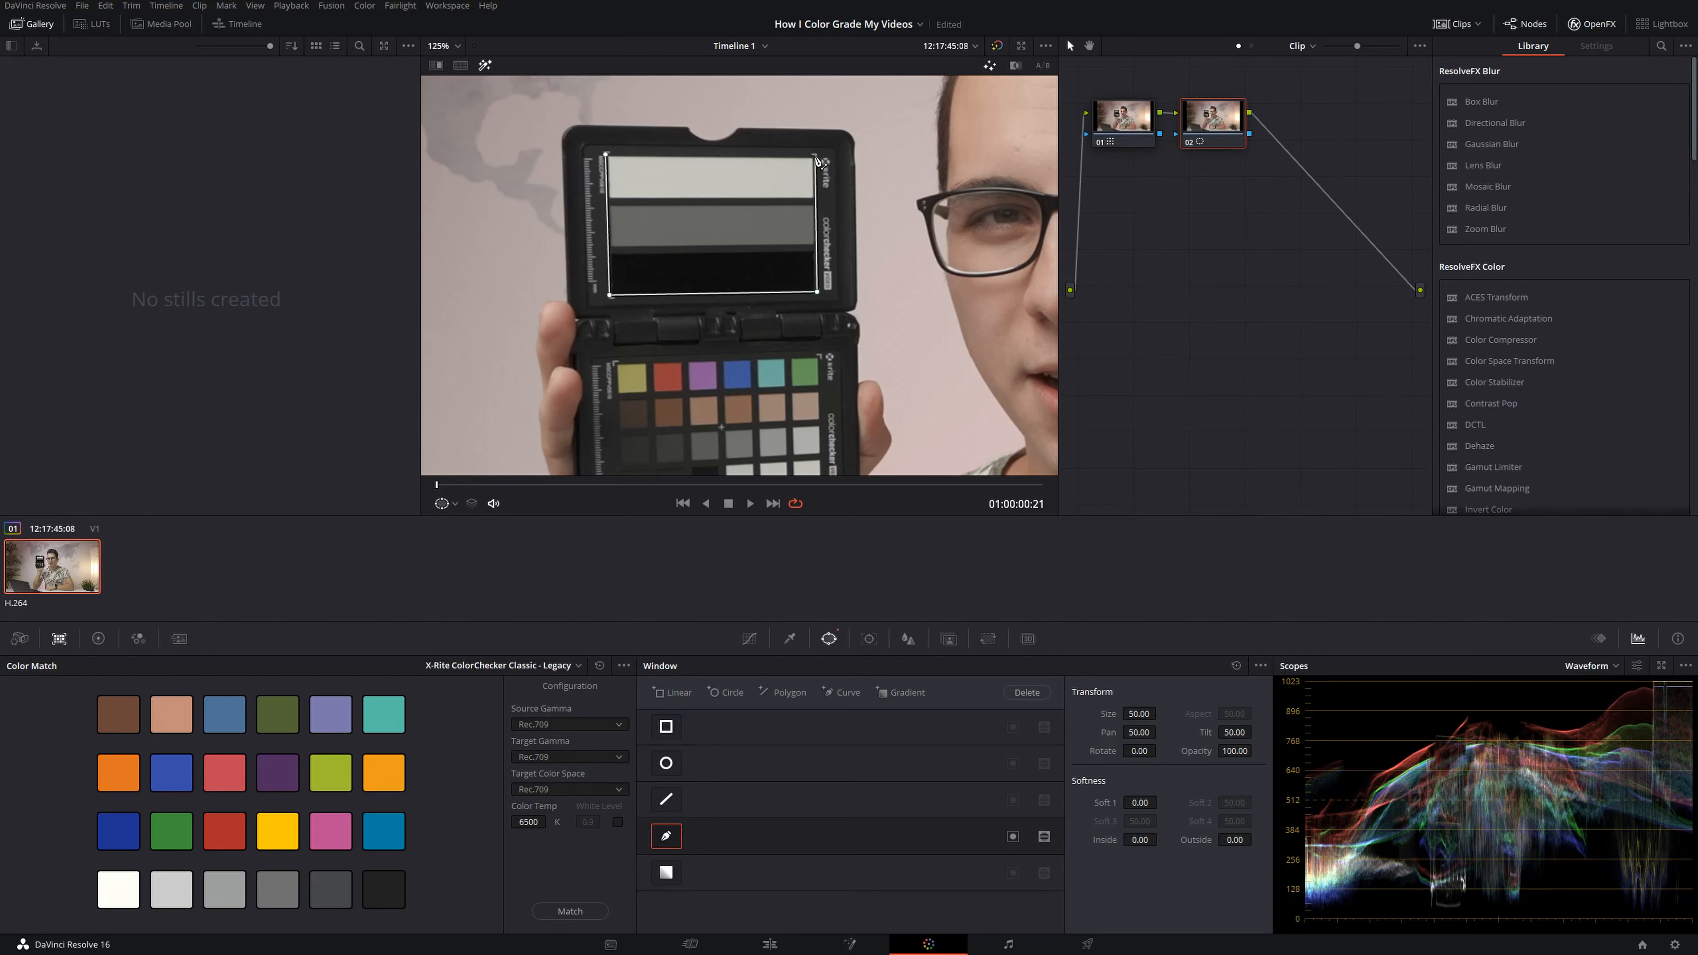
# - Add a second node windowed on the grey card and bring up the primary colour wheels
pyautogui.click(1211, 120)
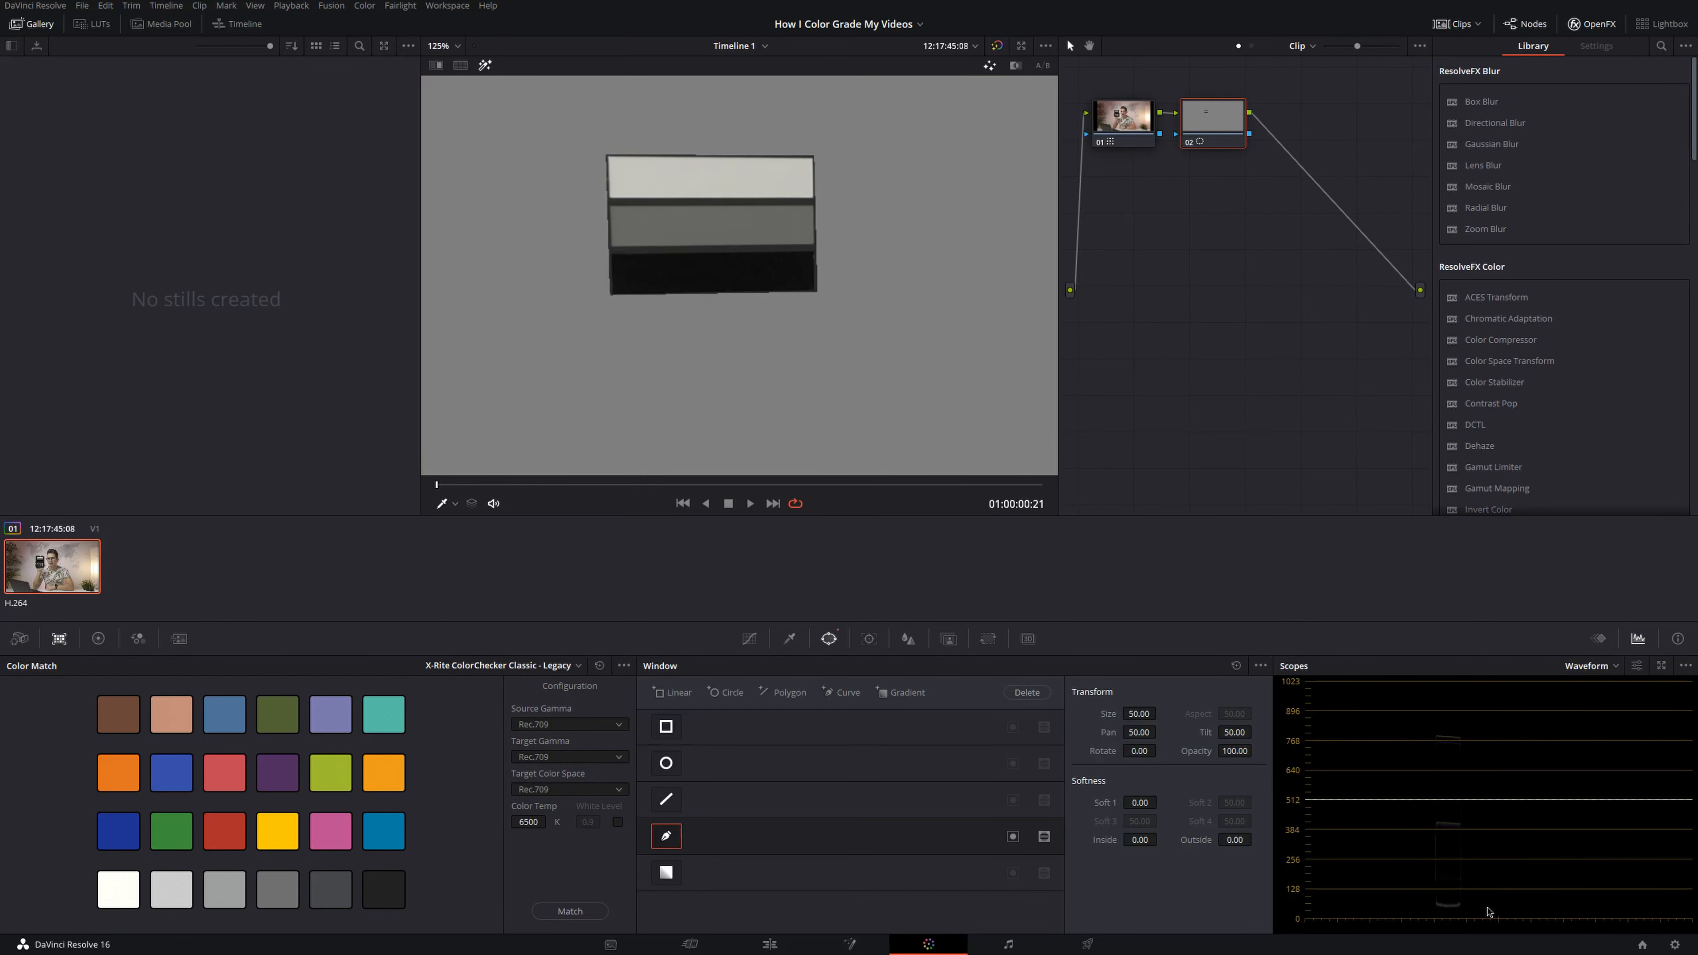
pyautogui.moveTo(1477, 804)
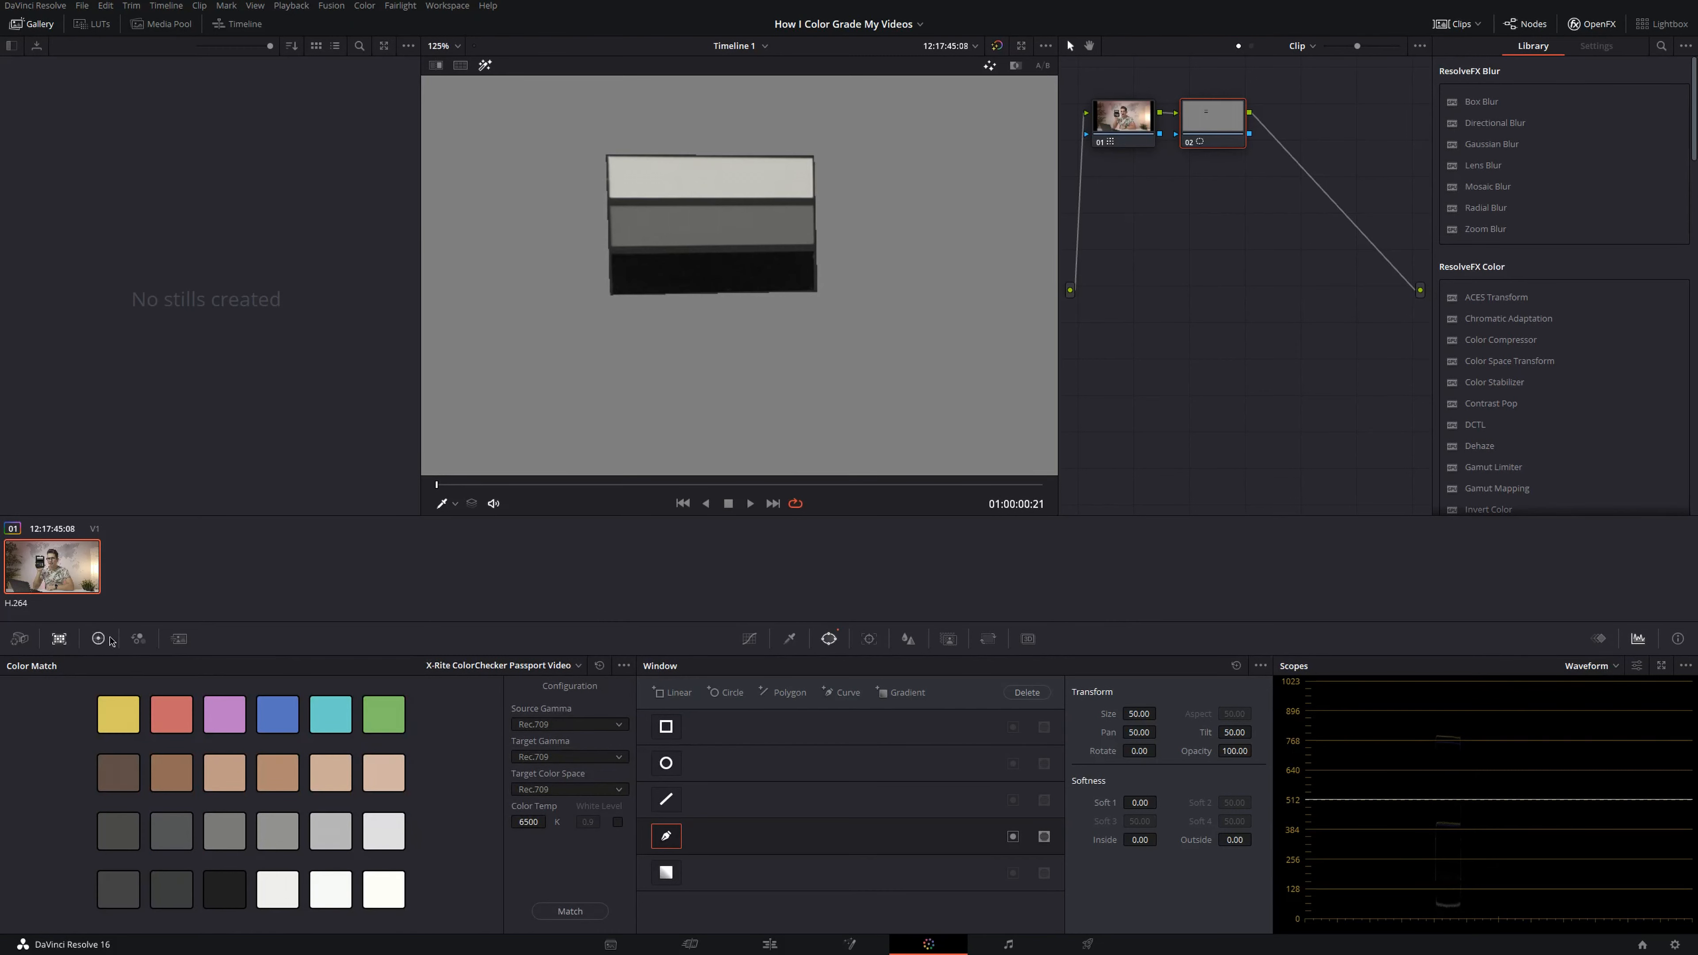
pyautogui.click(98, 639)
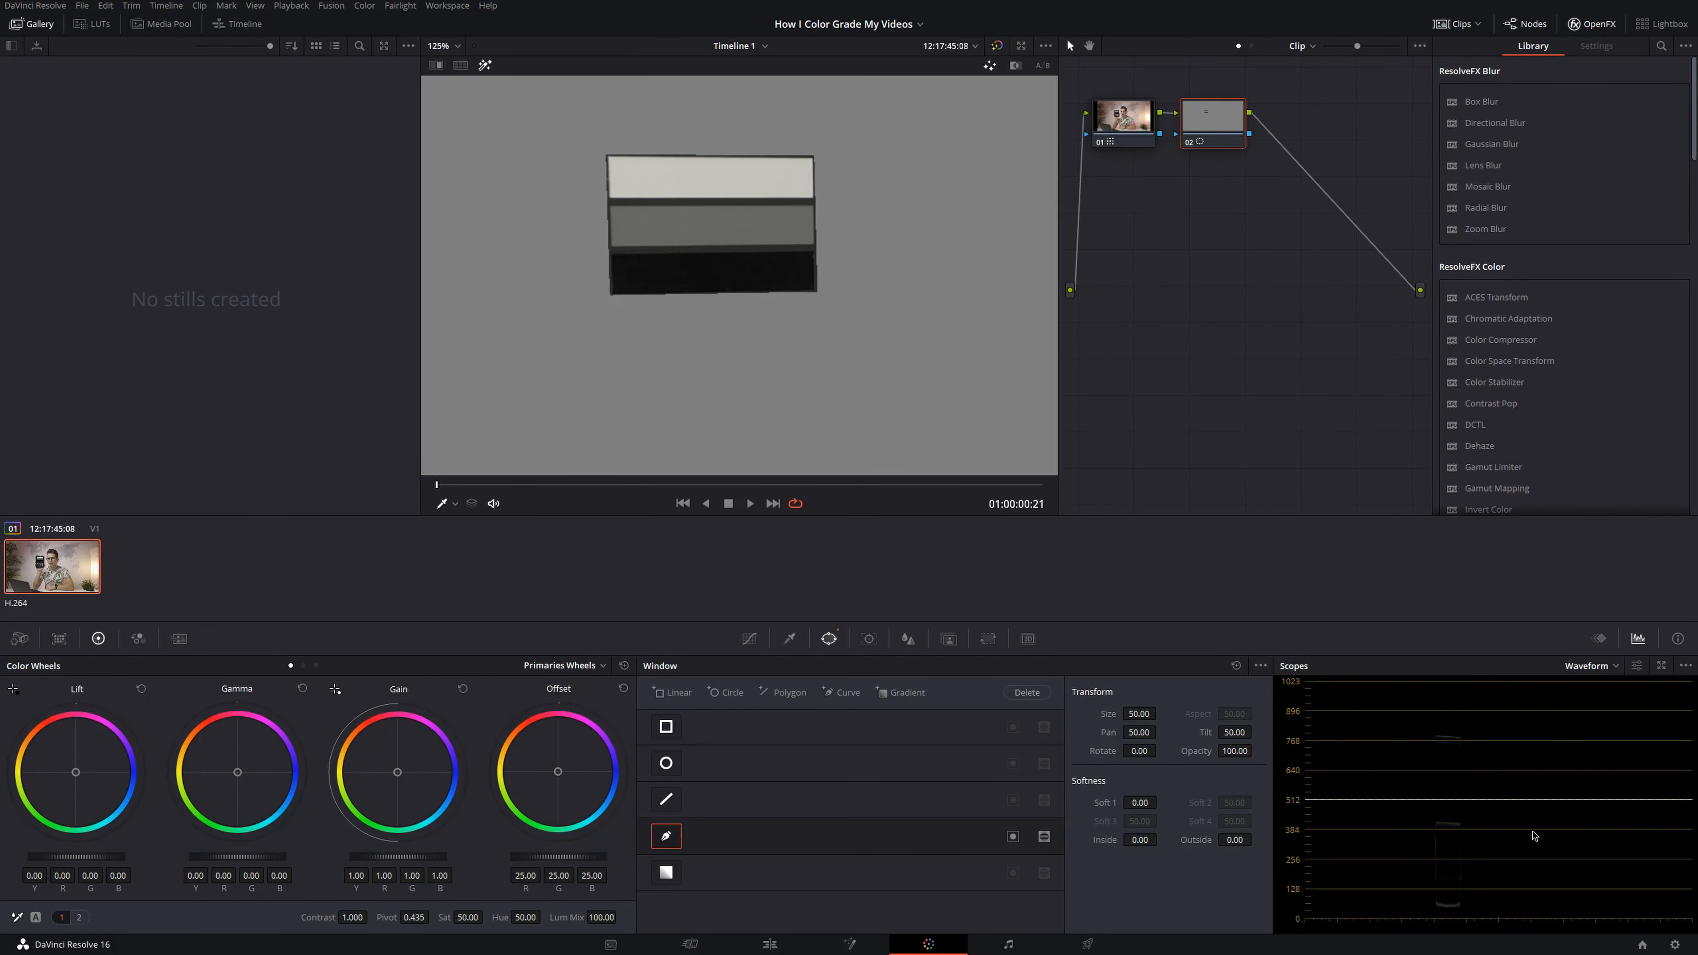
pyautogui.moveTo(1481, 838)
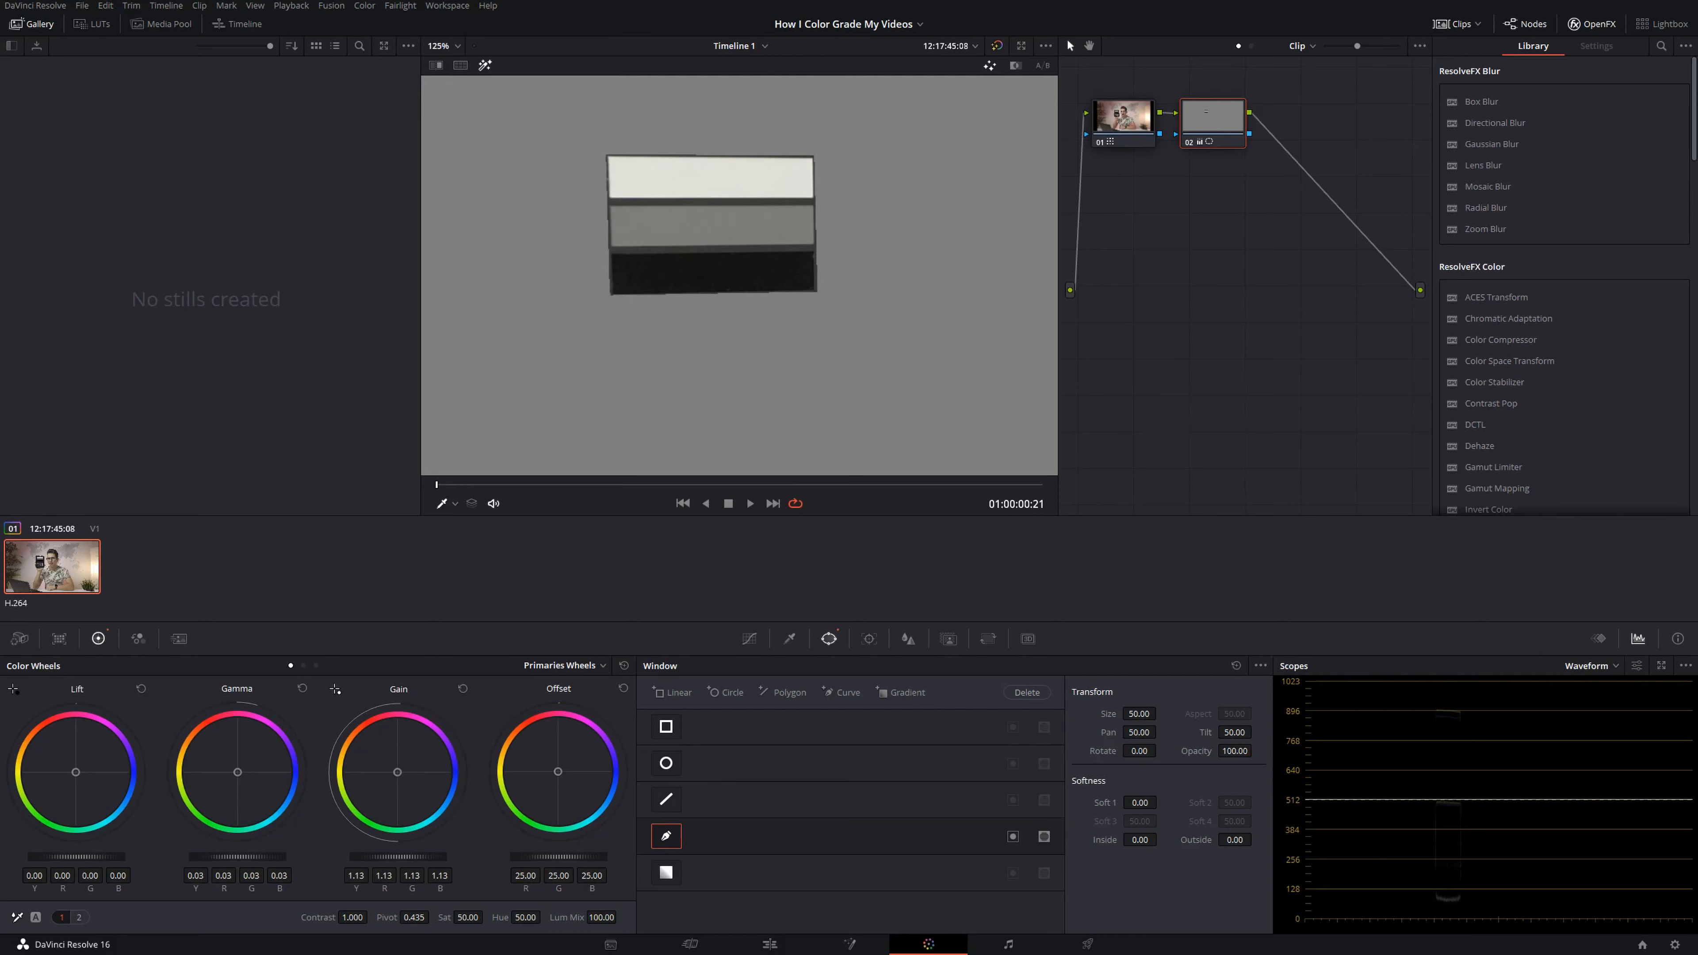
pyautogui.moveTo(289, 850)
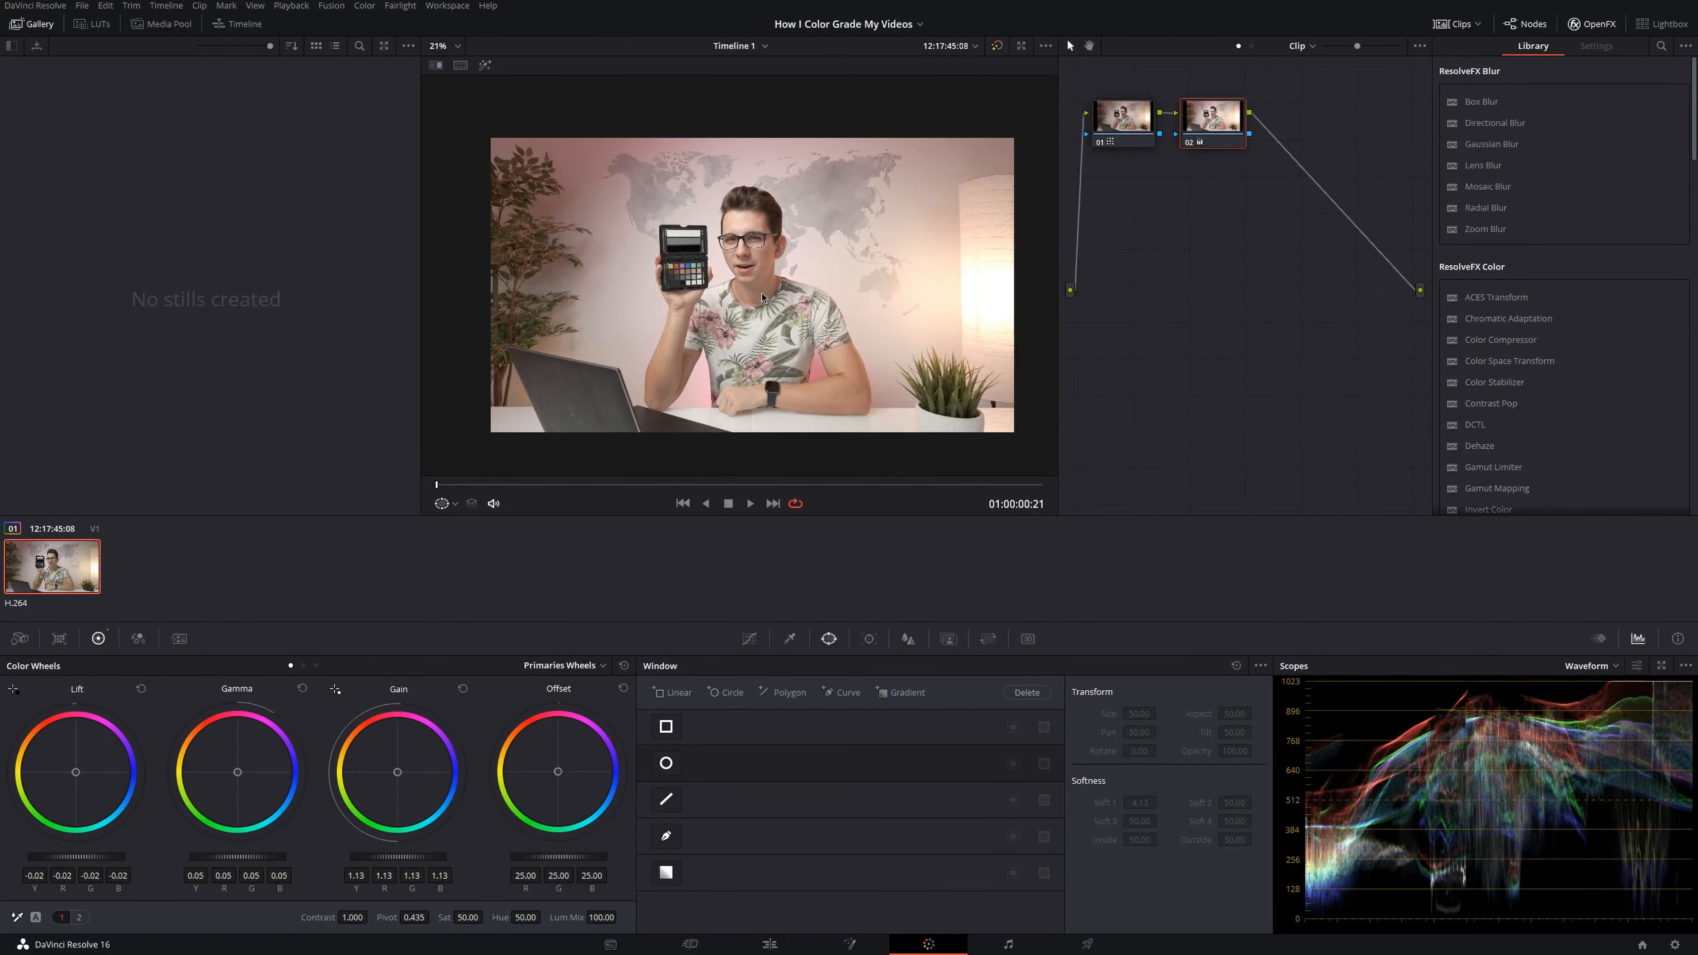
pyautogui.moveTo(1191, 143)
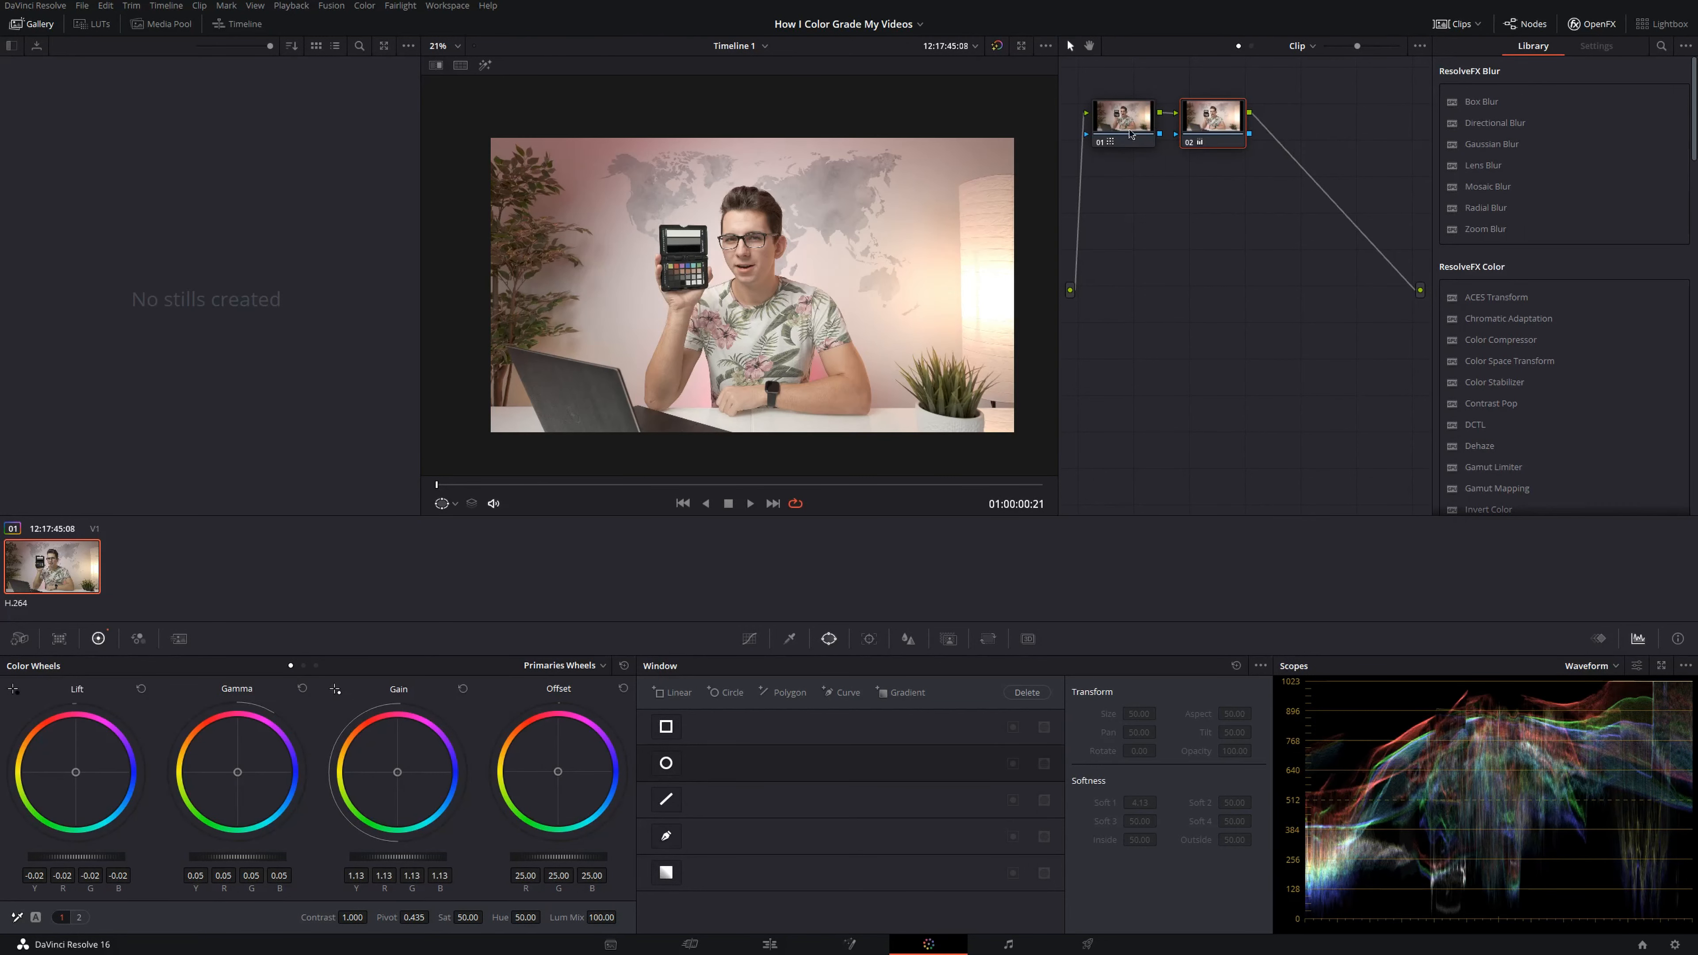
pyautogui.moveTo(1114, 159)
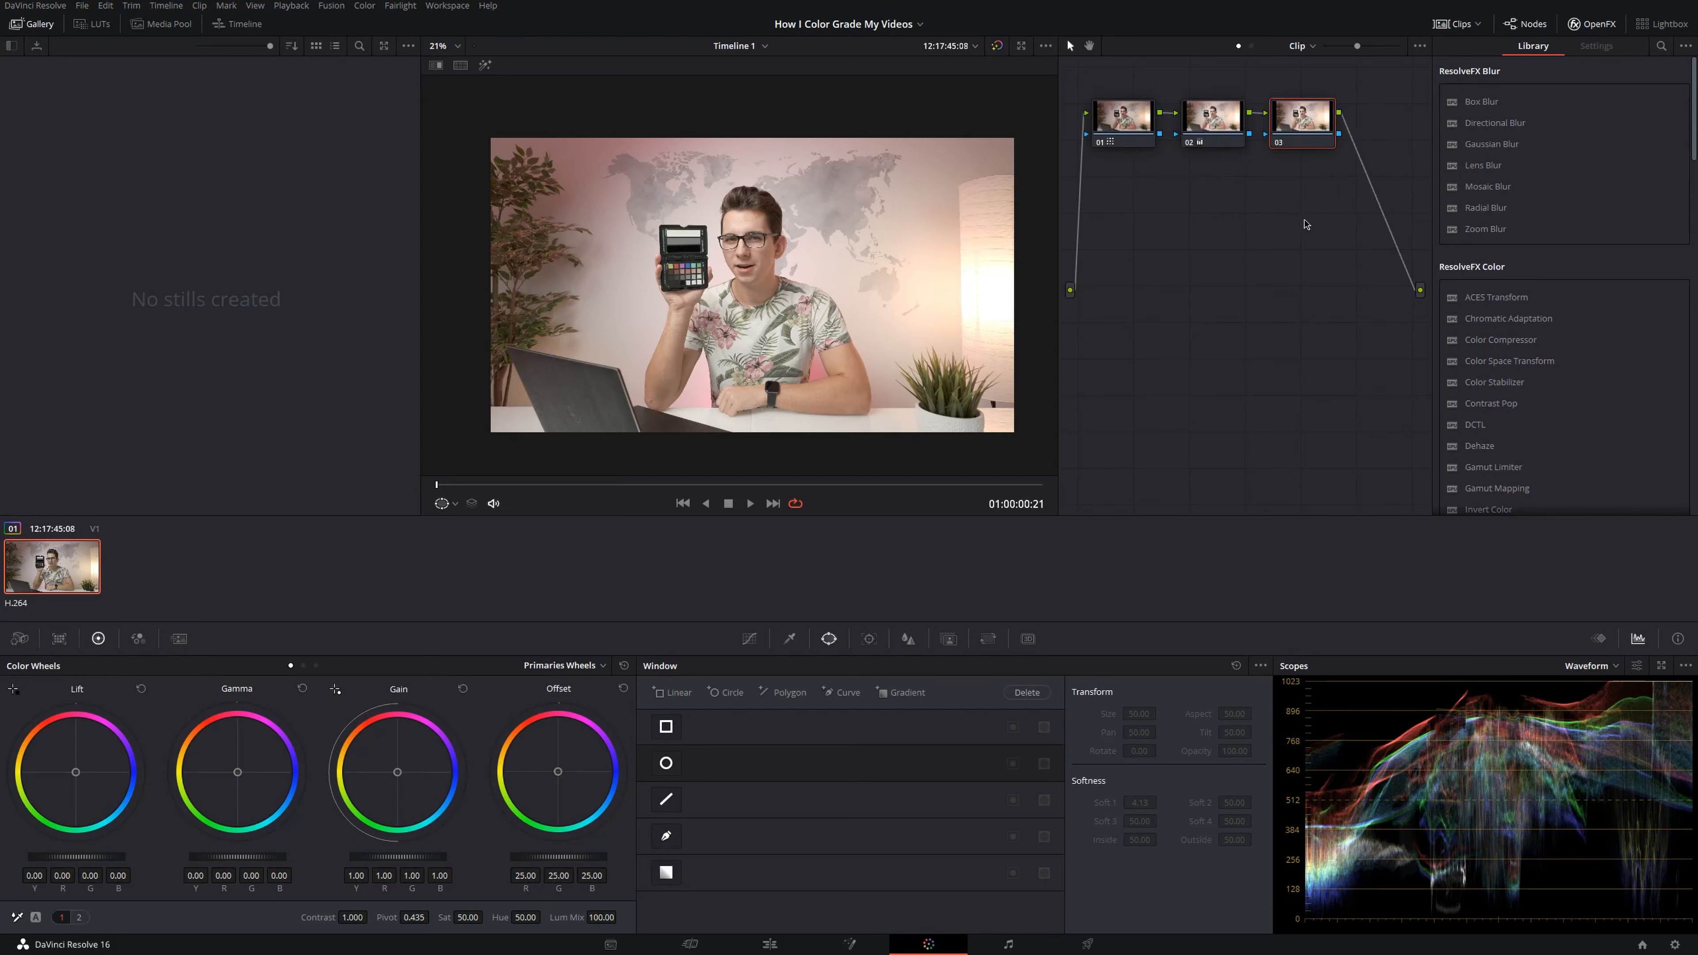
pyautogui.moveTo(749, 639)
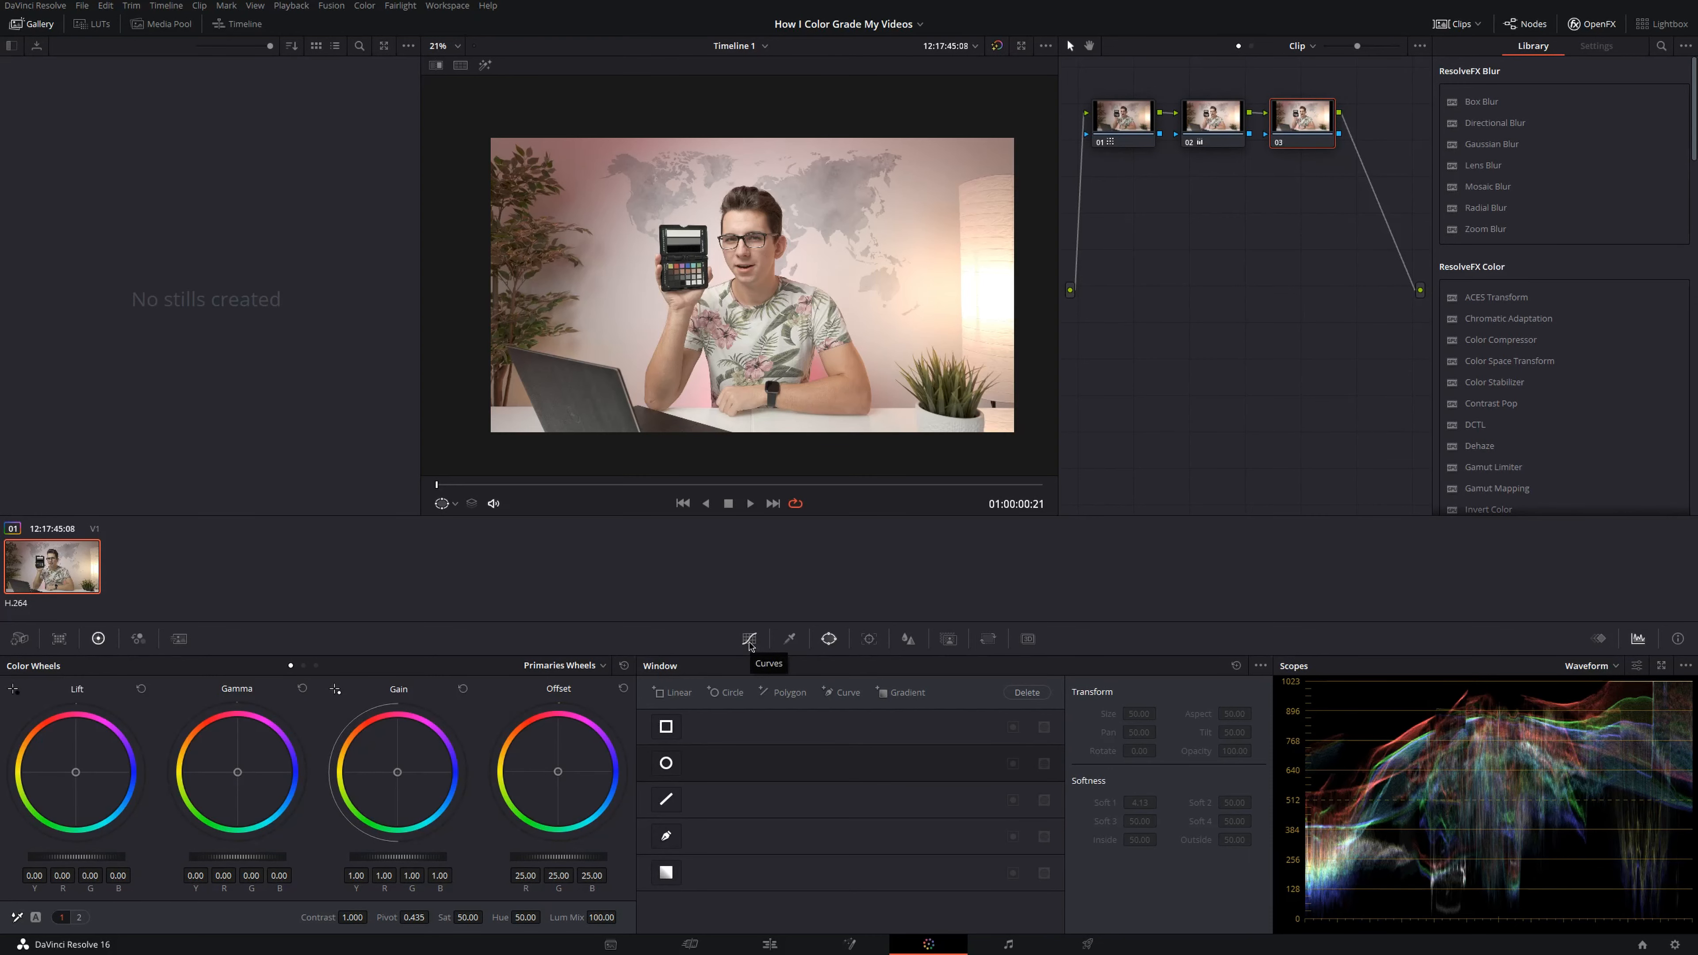
# - Lower the shadows slightly and raise the highlights on the custom tone curve
pyautogui.click(750, 639)
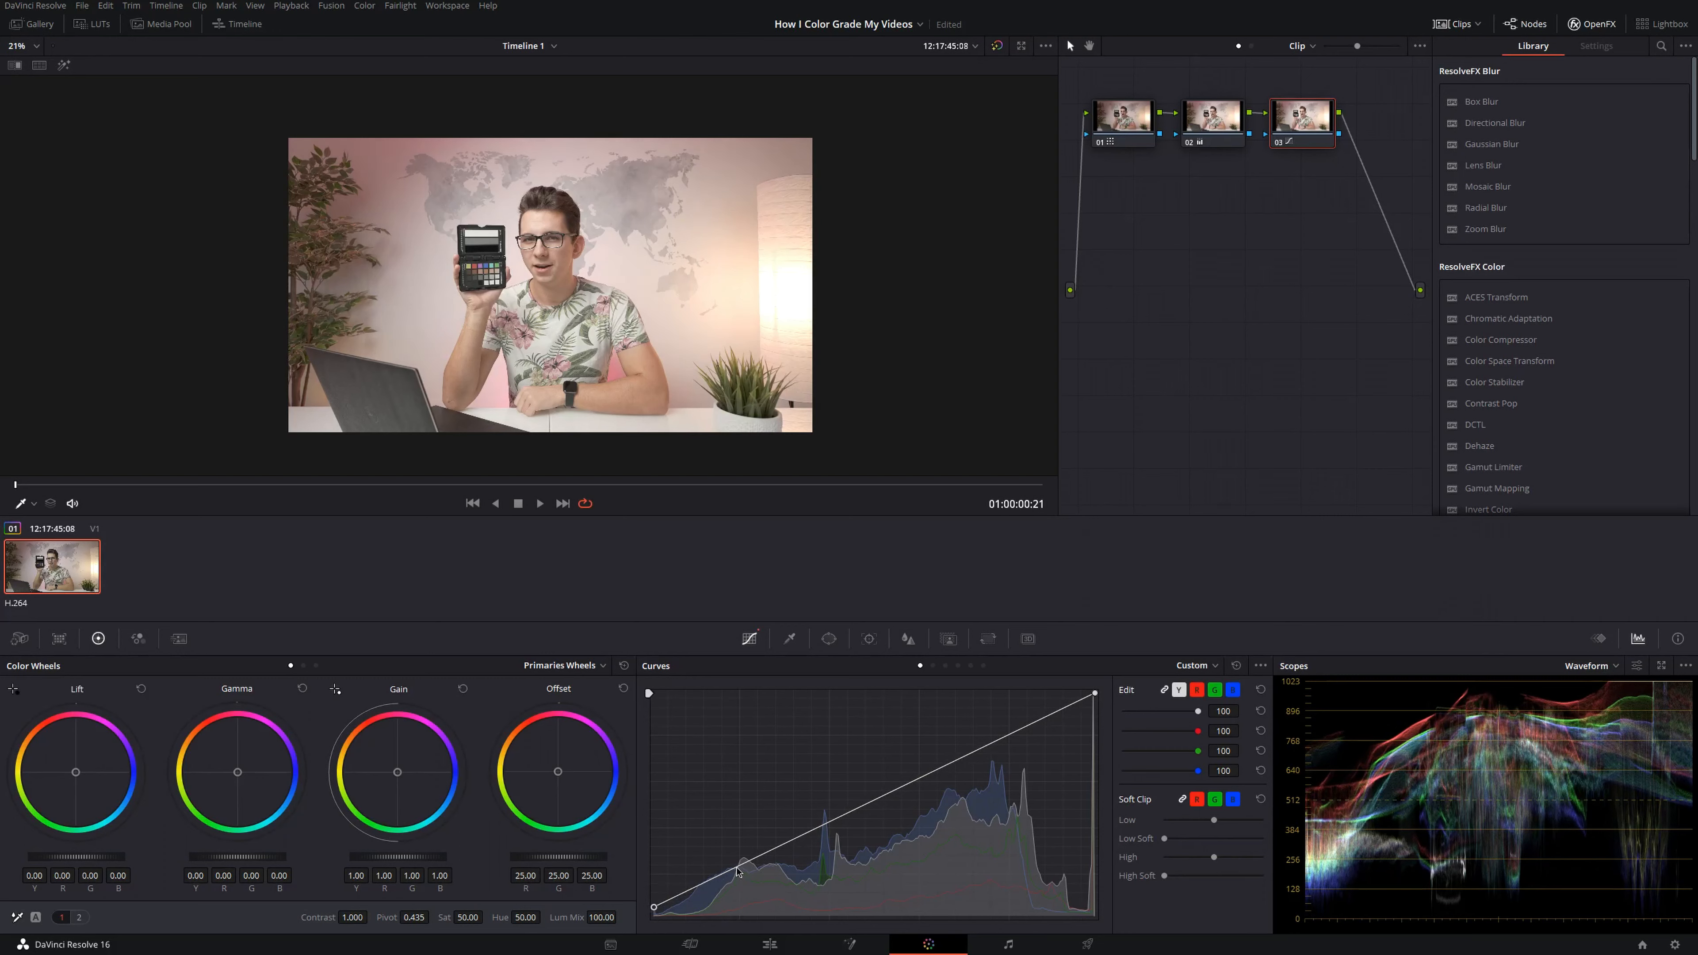
pyautogui.moveTo(738, 870); pyautogui.dragTo(738, 878)
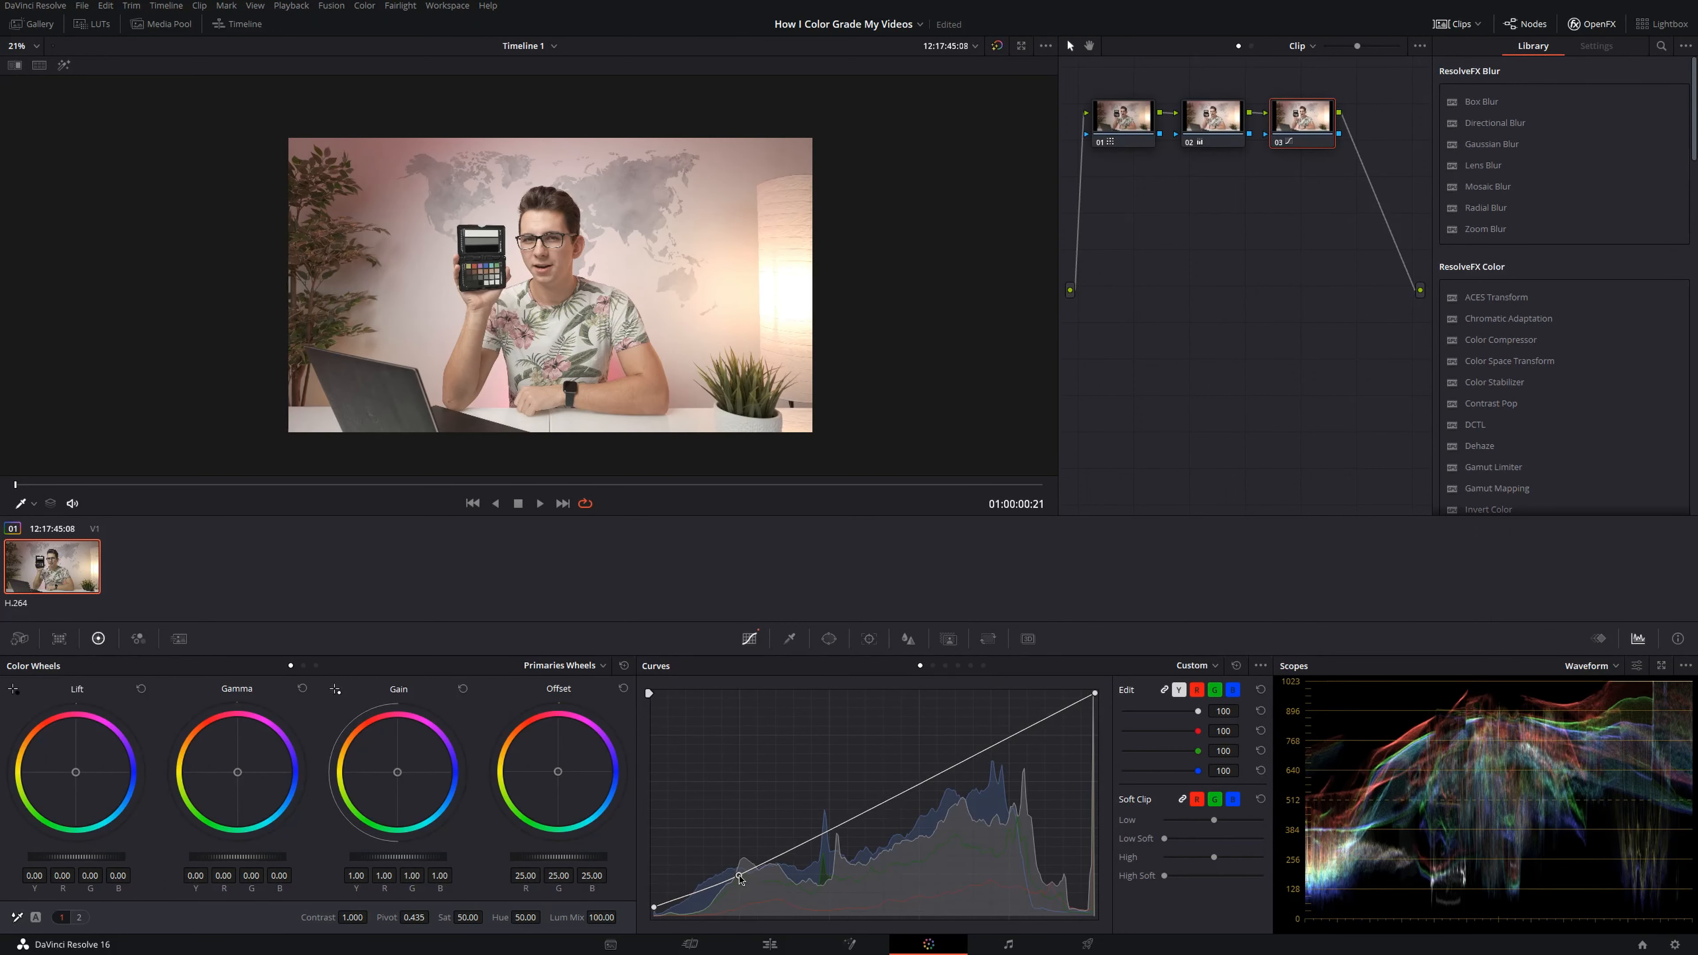
pyautogui.moveTo(739, 875); pyautogui.dragTo(996, 734)
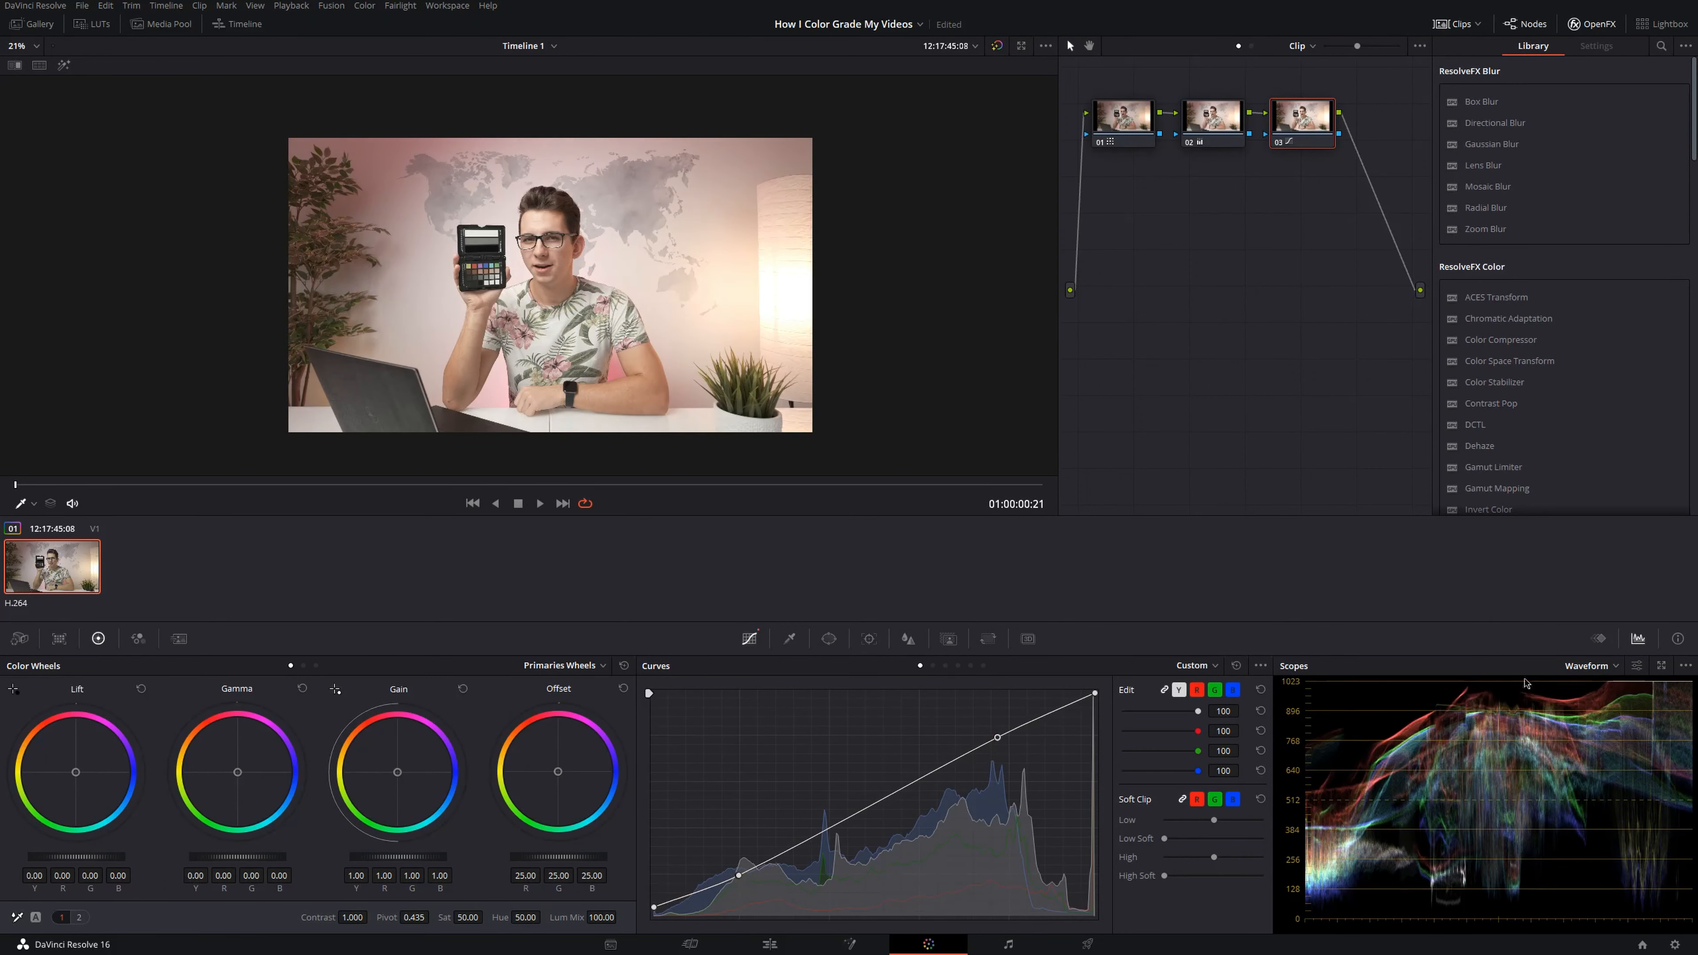
pyautogui.moveTo(1494, 741)
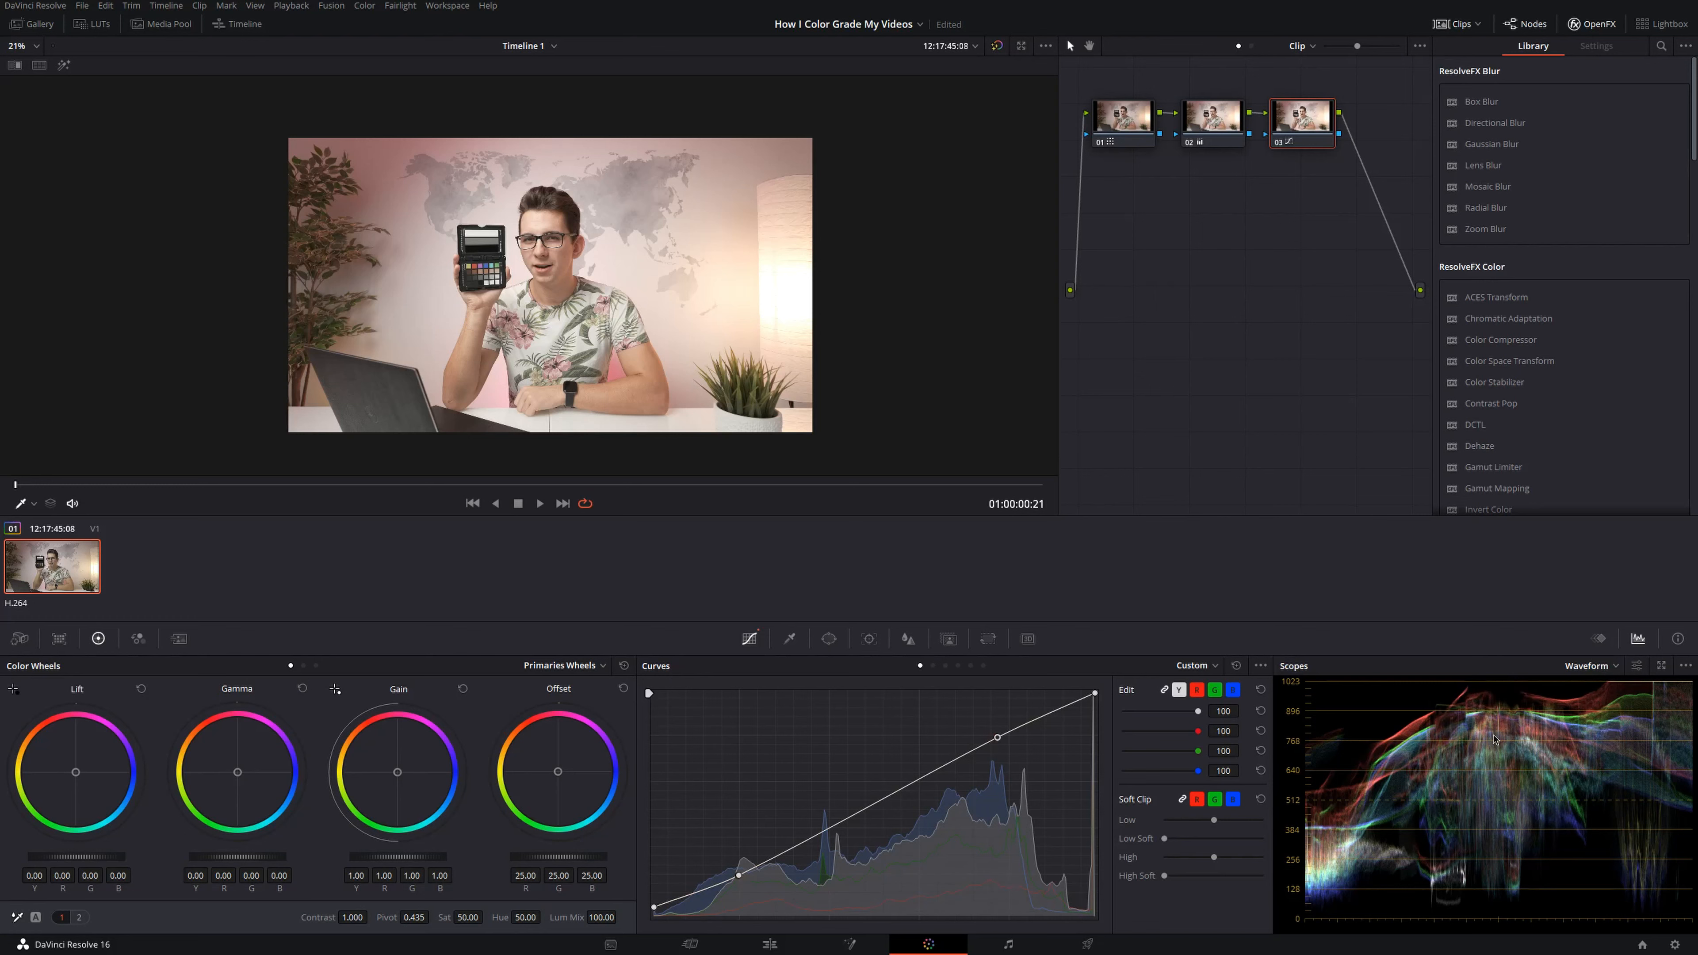
pyautogui.moveTo(728, 330)
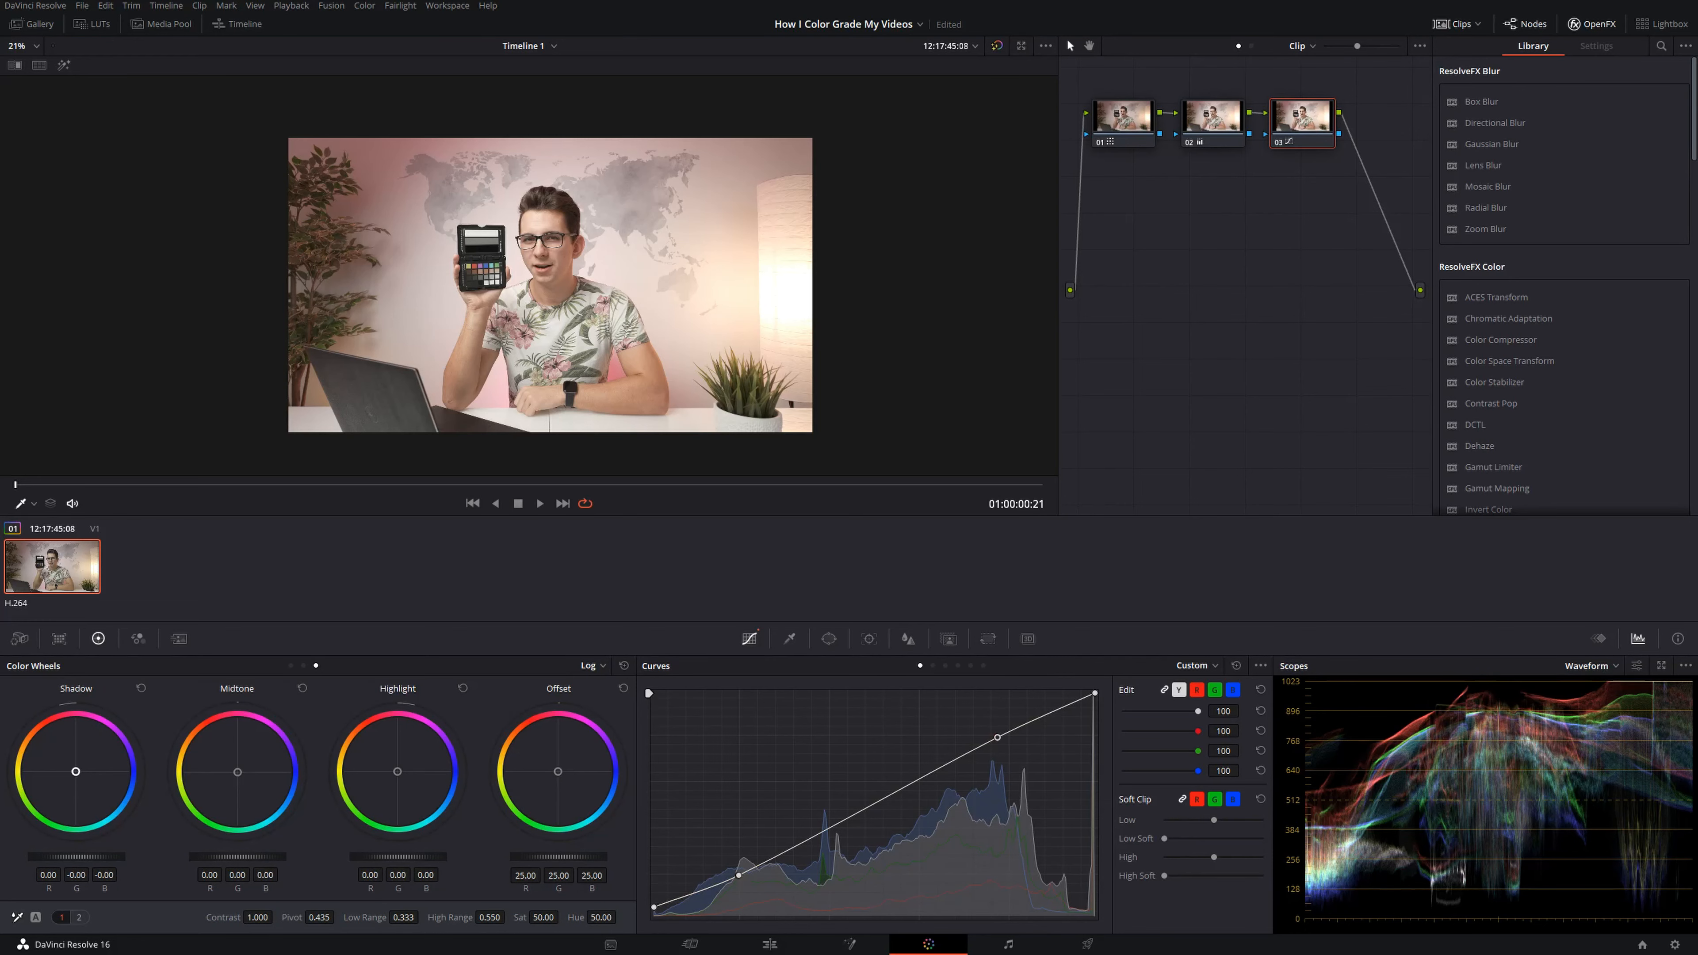
# - Tint the Log shadow wheel warm, trying blue and returning to a slight warm tint
pyautogui.moveTo(76, 770); pyautogui.dragTo(69, 767)
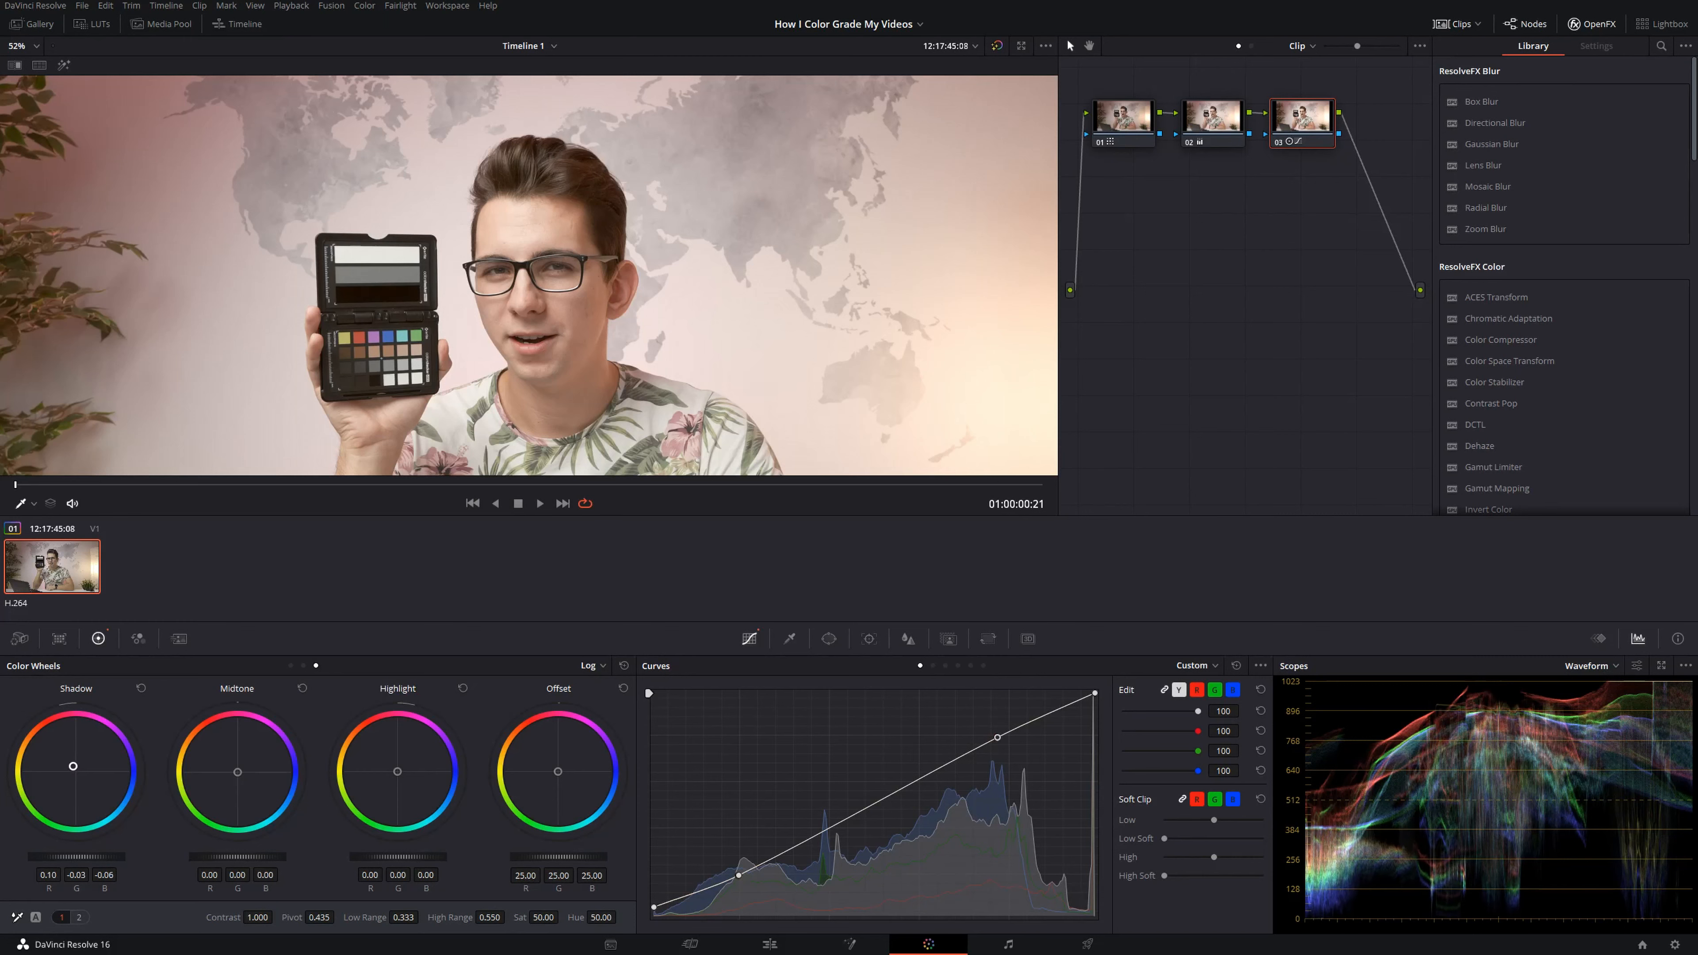
pyautogui.moveTo(72, 766); pyautogui.dragTo(76, 766)
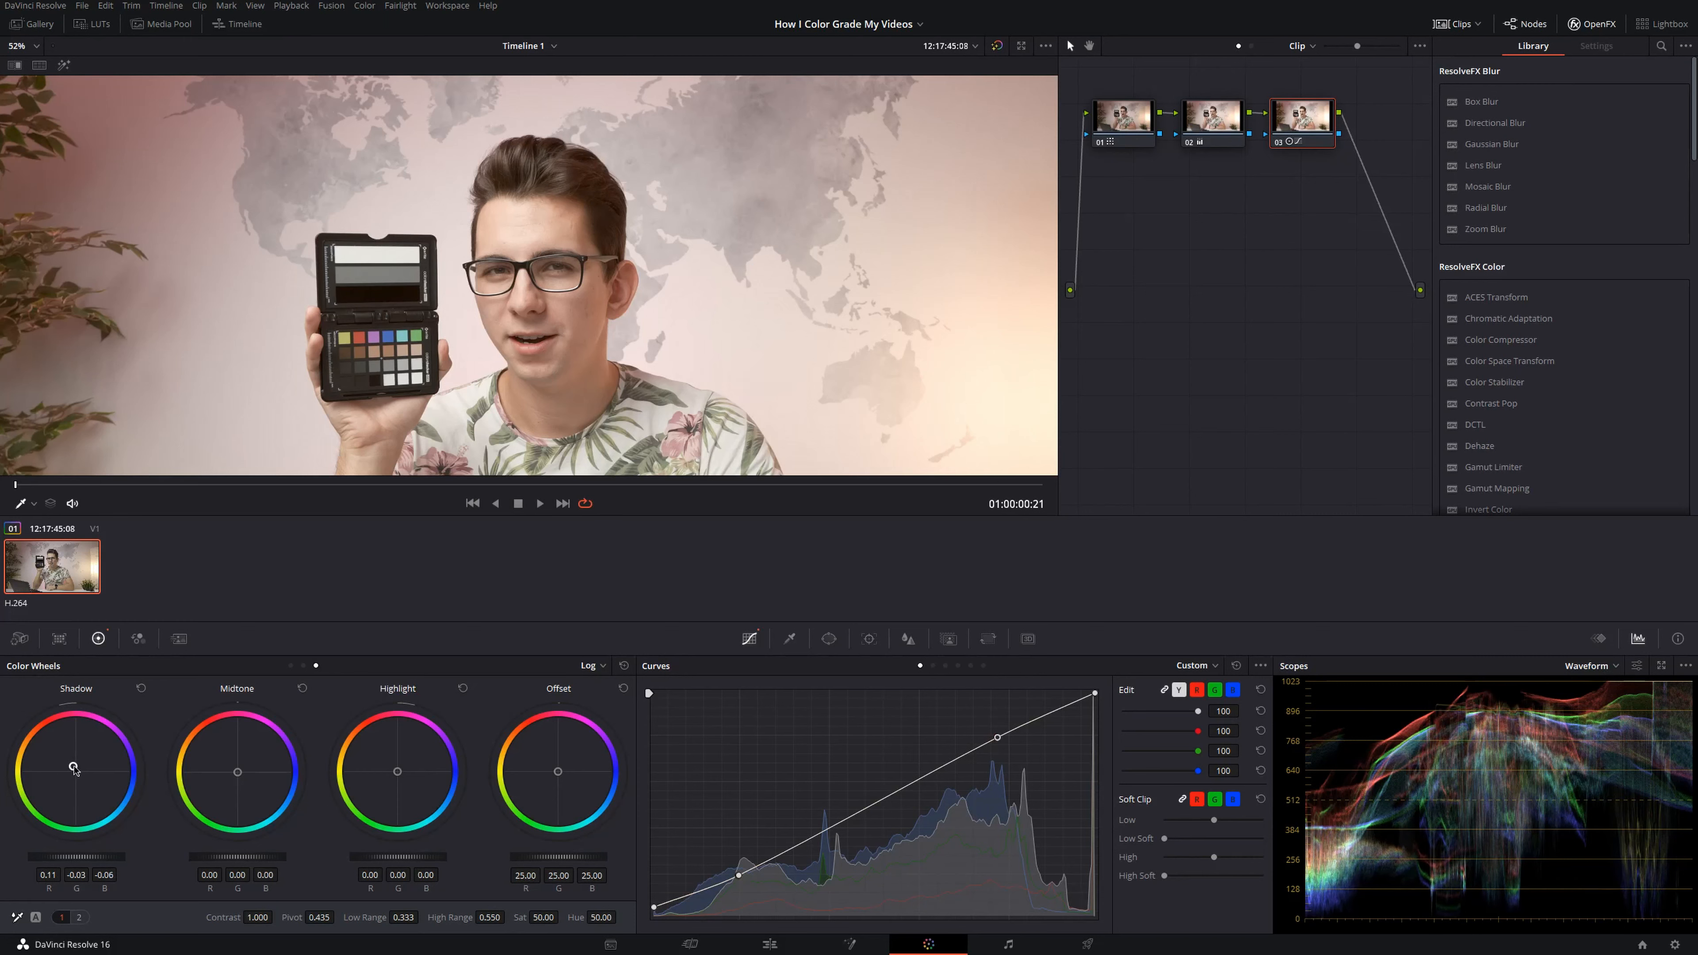
pyautogui.moveTo(72, 767); pyautogui.dragTo(93, 778)
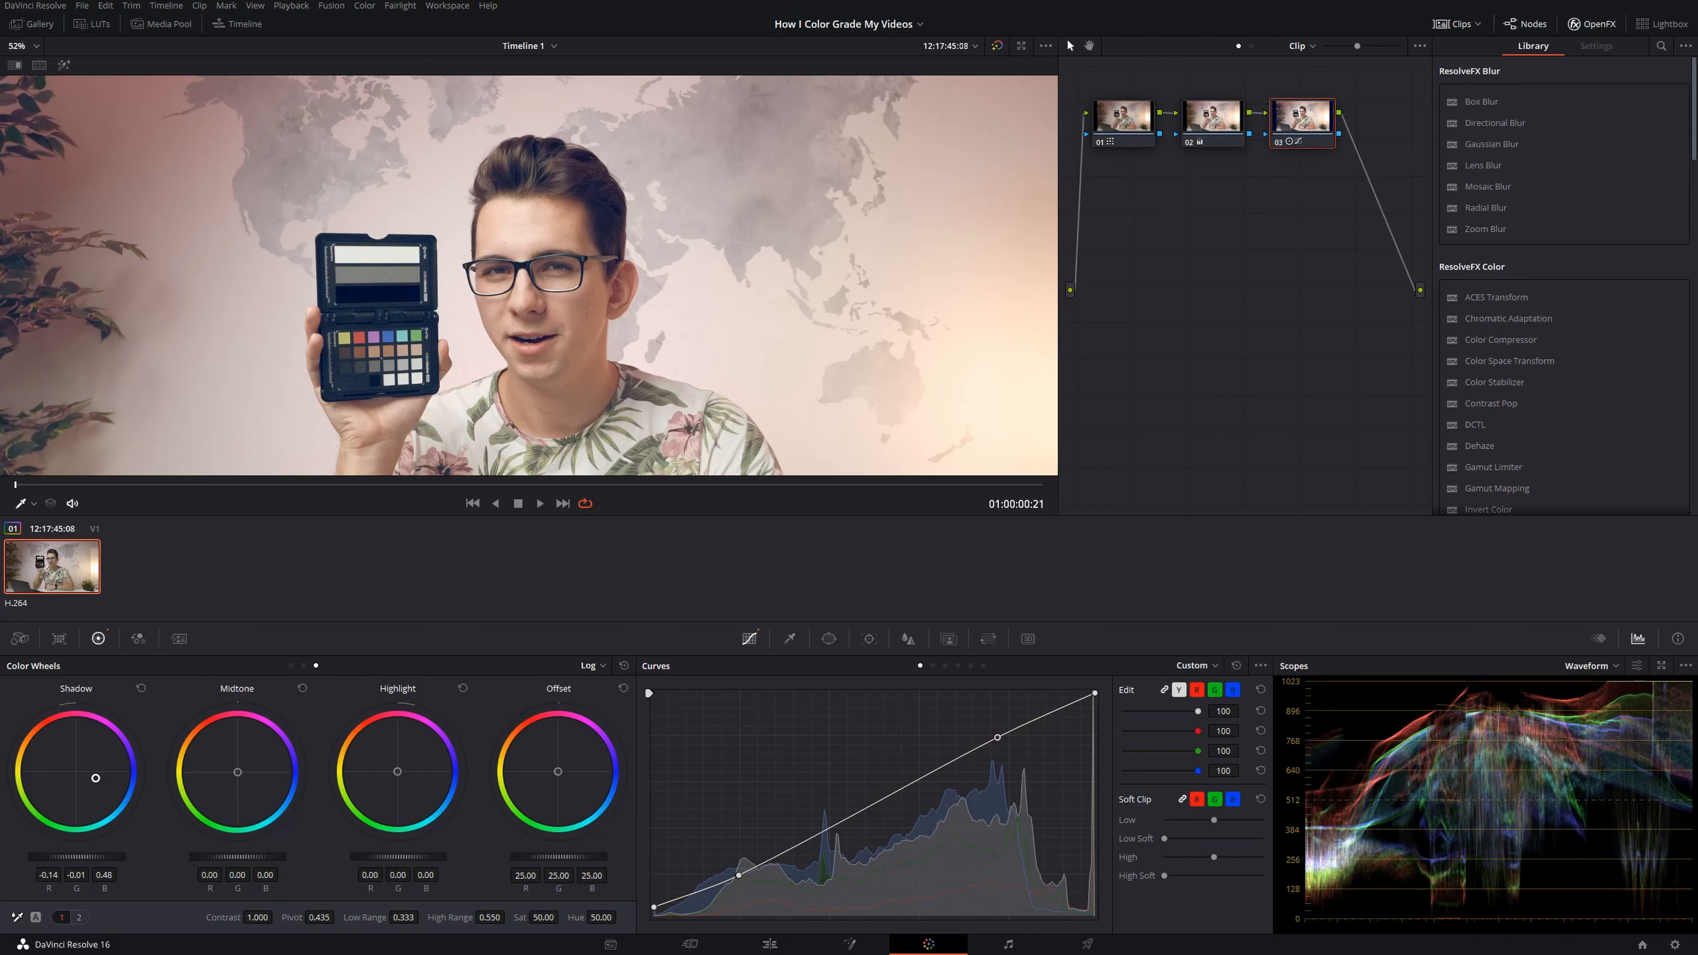
pyautogui.moveTo(94, 777); pyautogui.dragTo(71, 767)
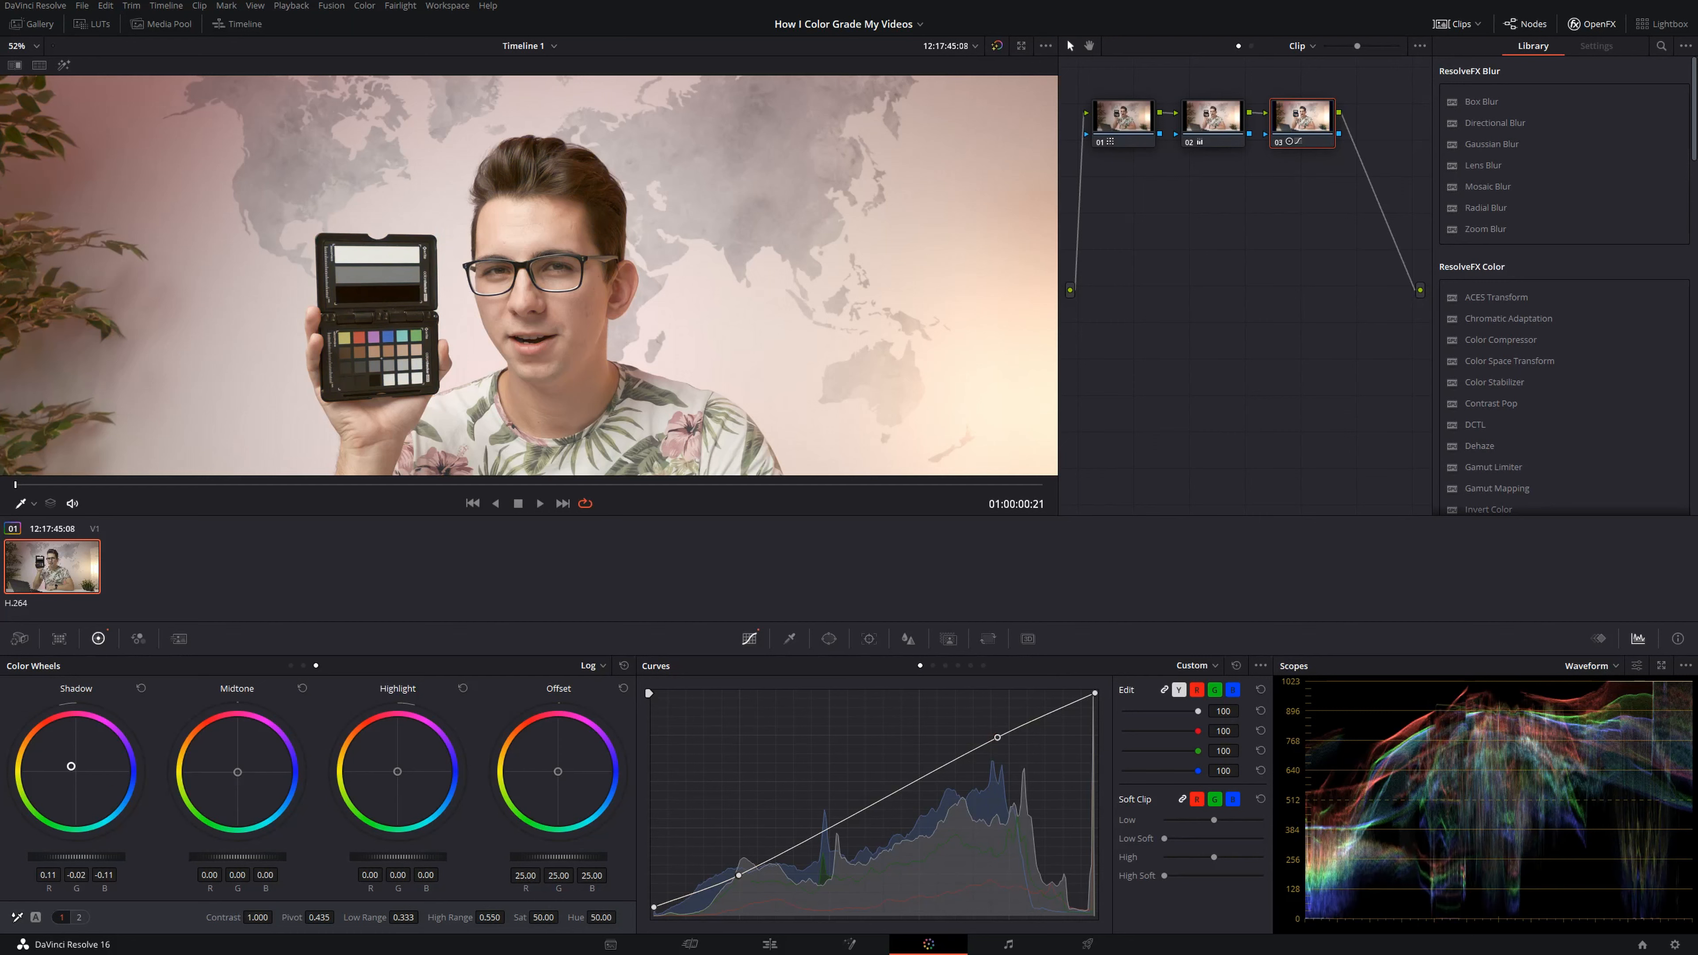
pyautogui.moveTo(71, 767); pyautogui.dragTo(76, 763)
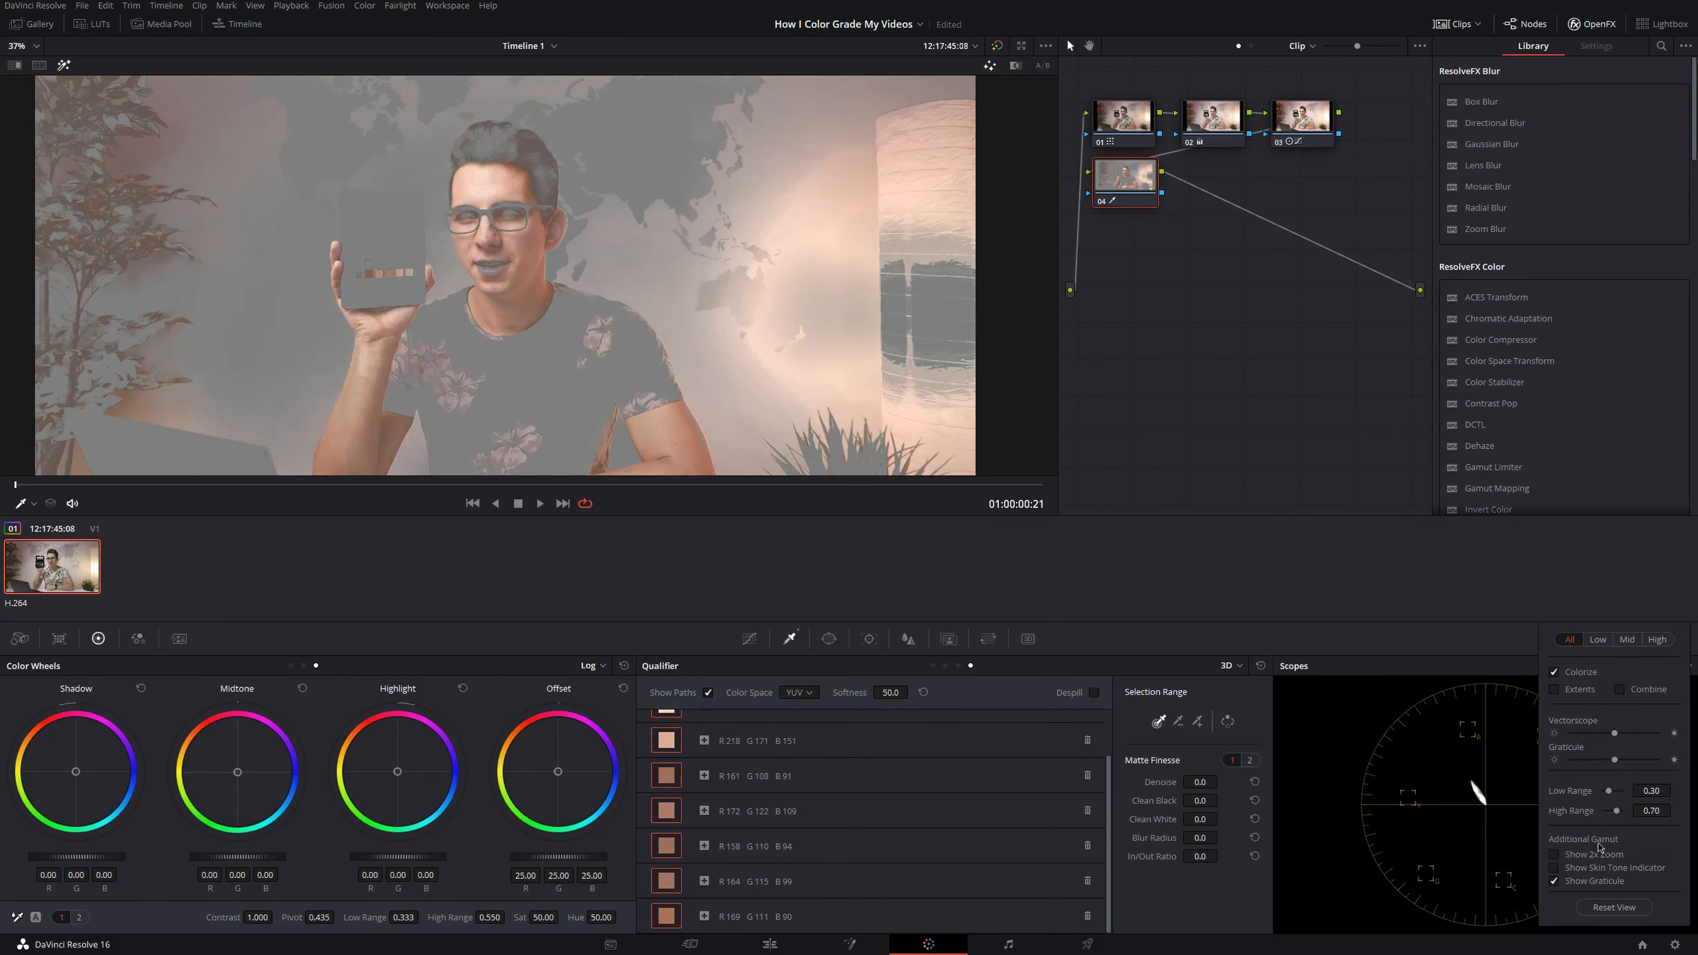
# - Show the skin tone indicator on the vectorscope to check the qualified skin tones
pyautogui.click(1553, 867)
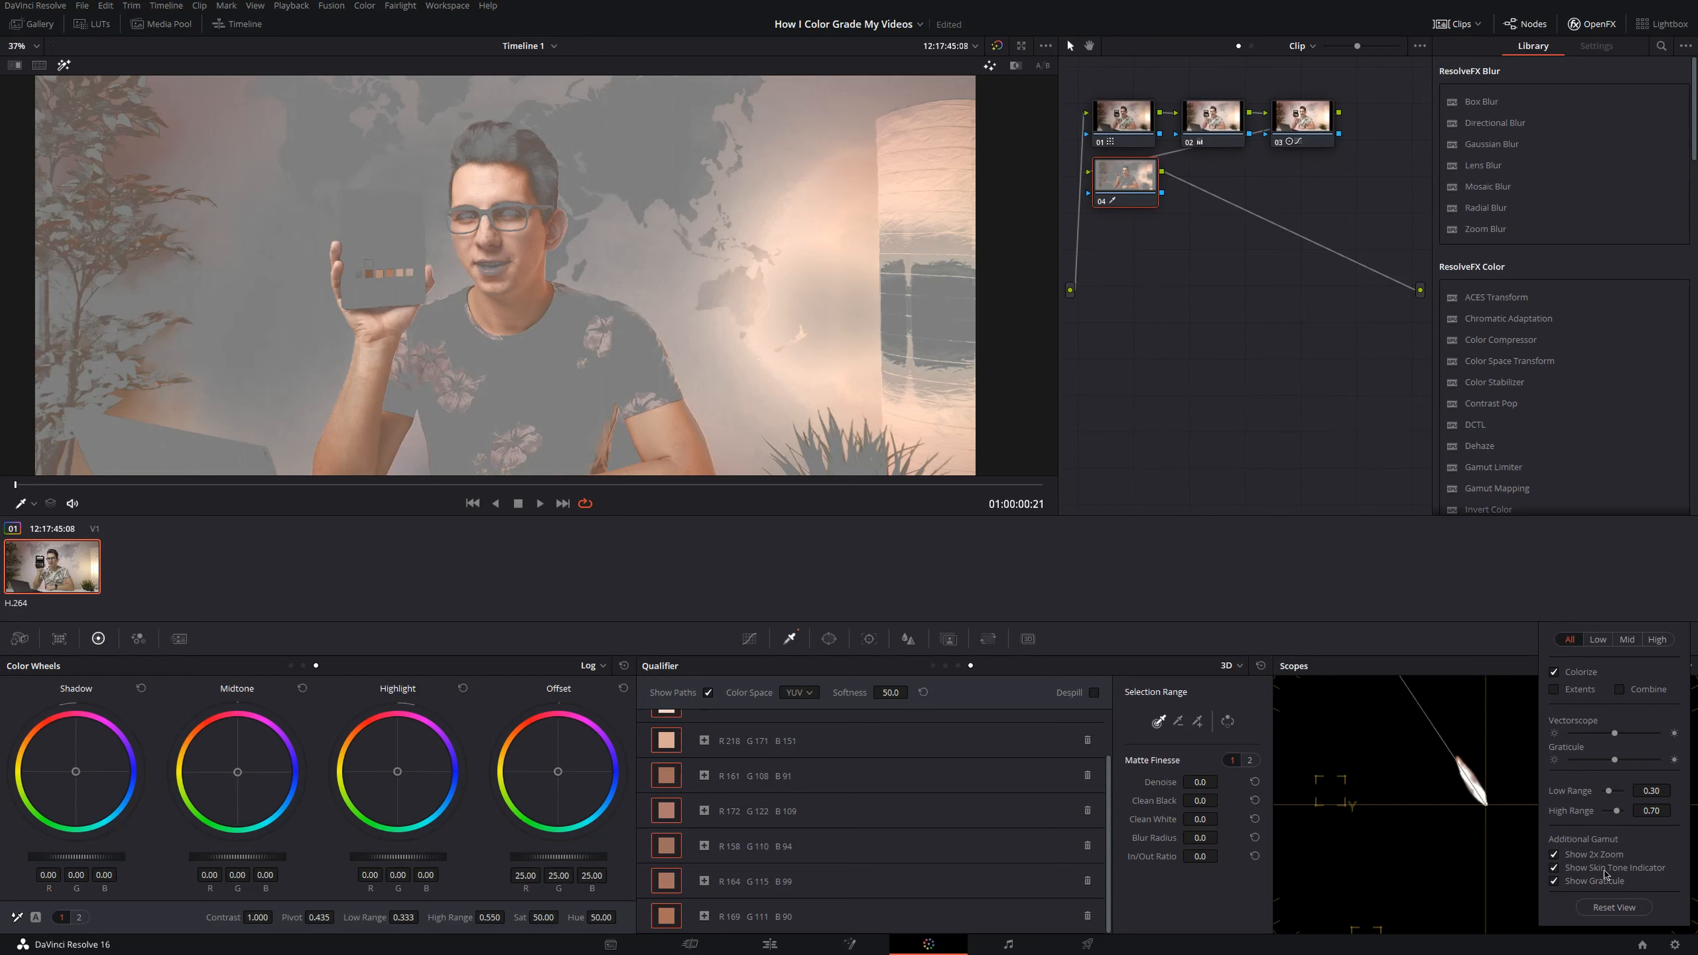
pyautogui.moveTo(1510, 653)
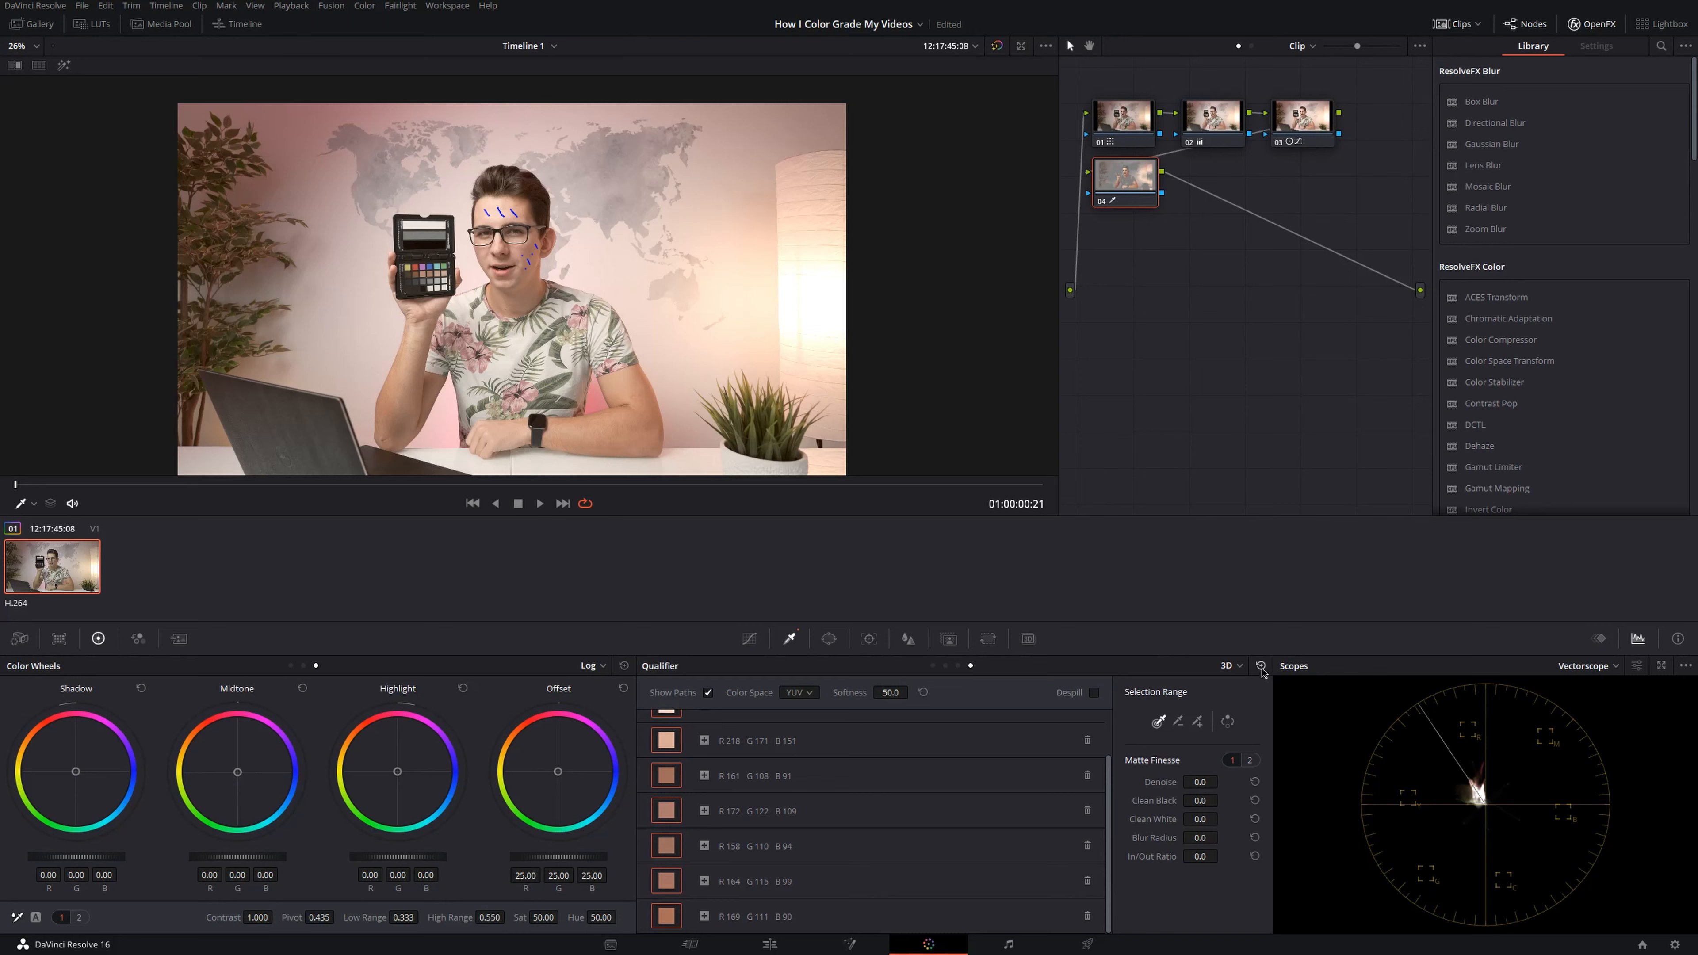
pyautogui.click(1587, 665)
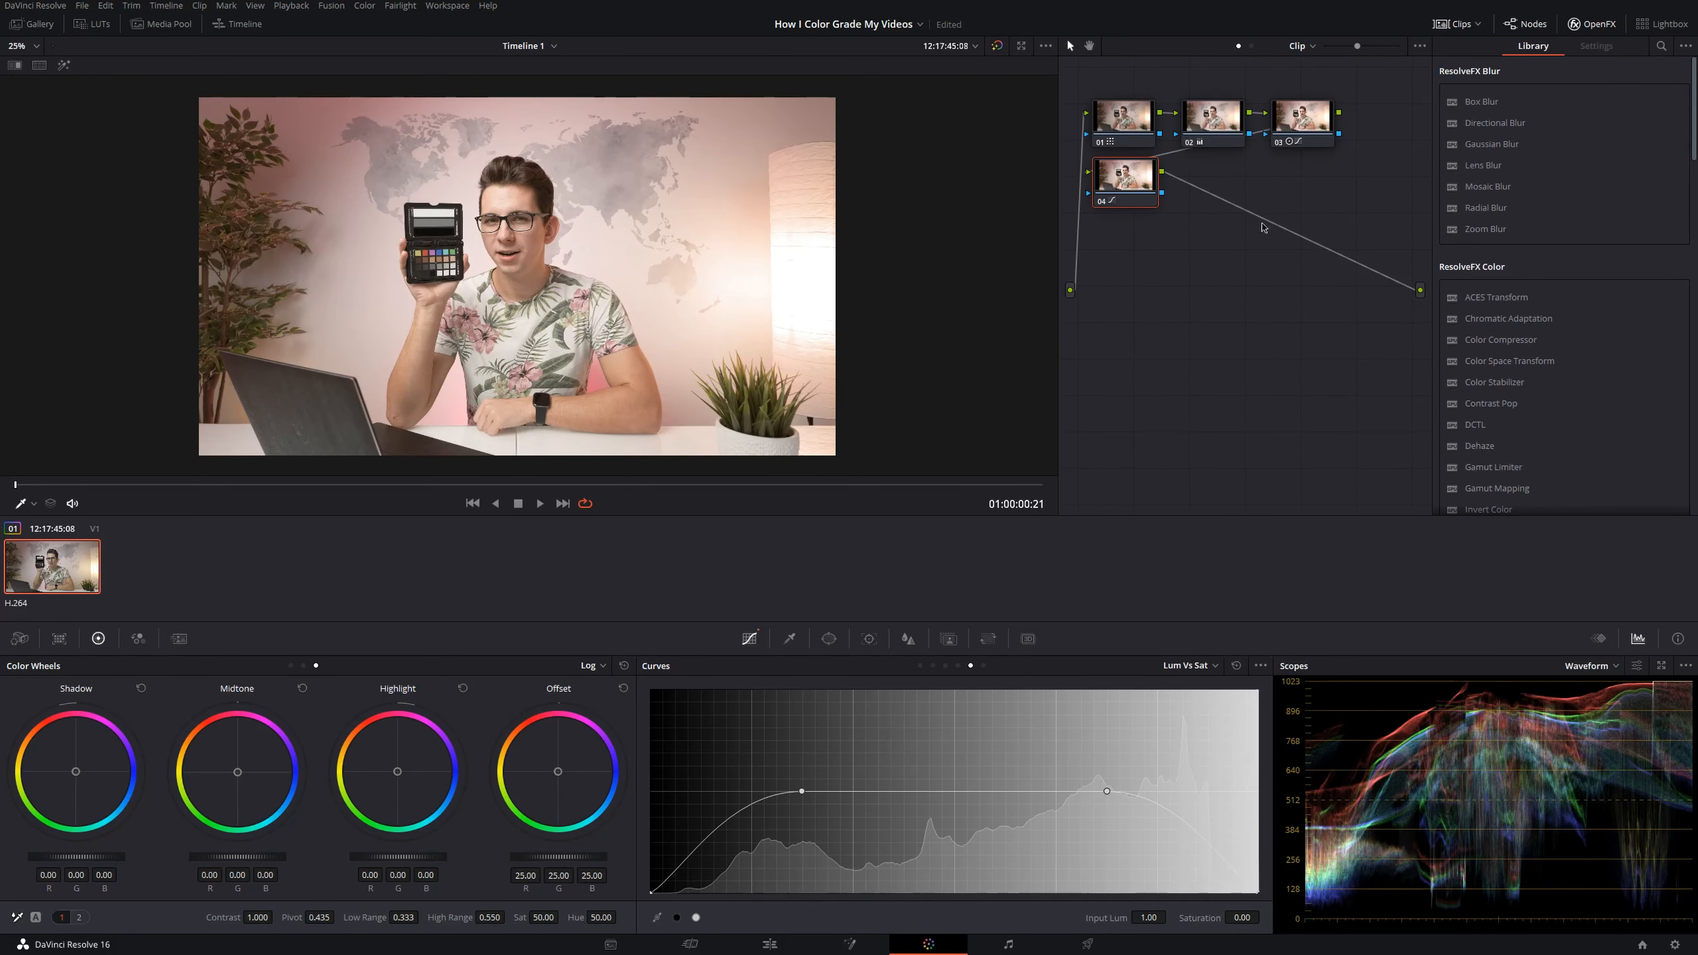
pyautogui.moveTo(647, 612)
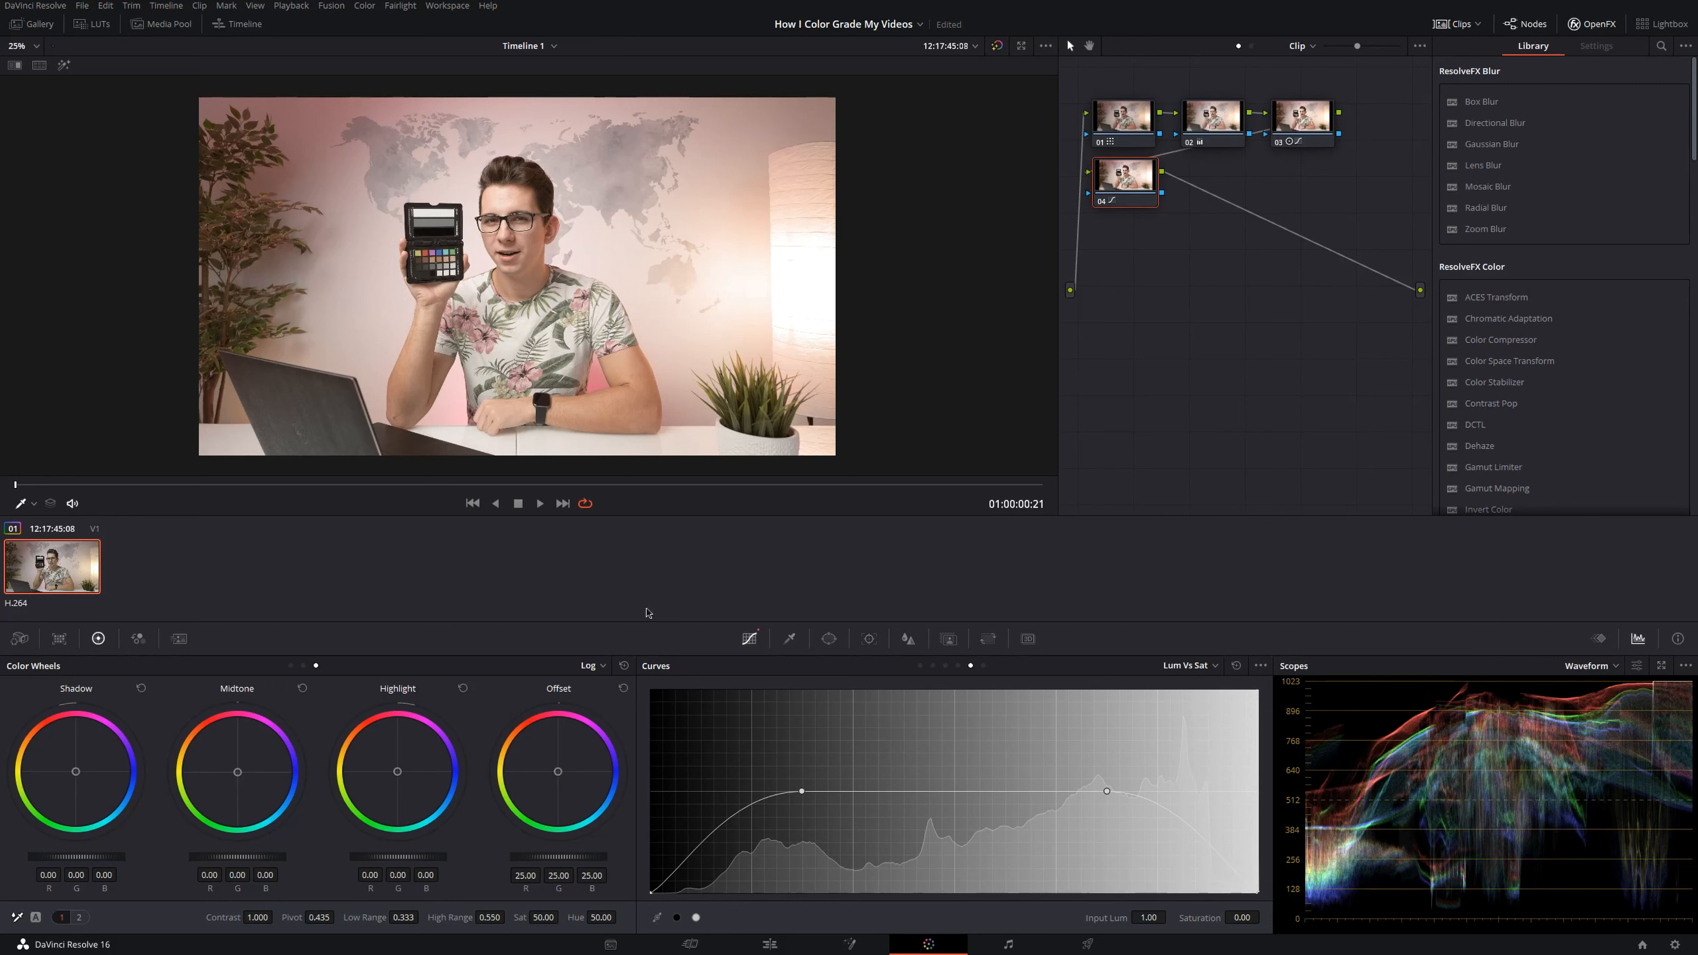
# - Roll off saturation at the low and high luminance ends of the Lum Vs Sat curve
pyautogui.click(592, 665)
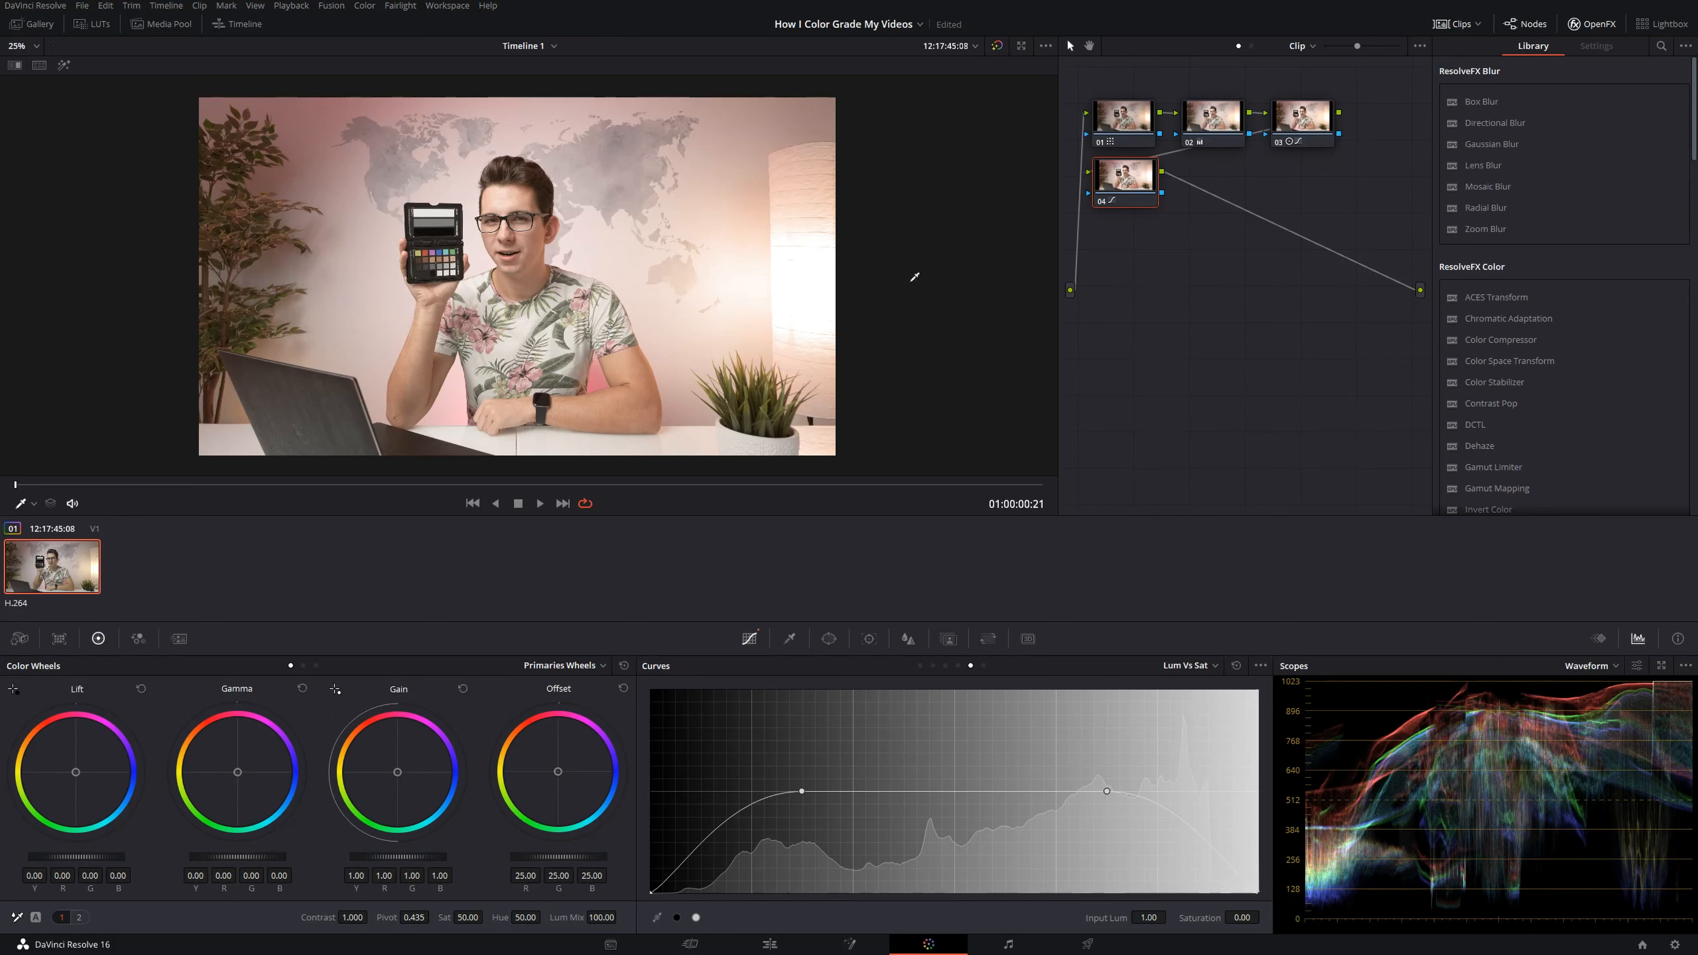
pyautogui.moveTo(368, 210)
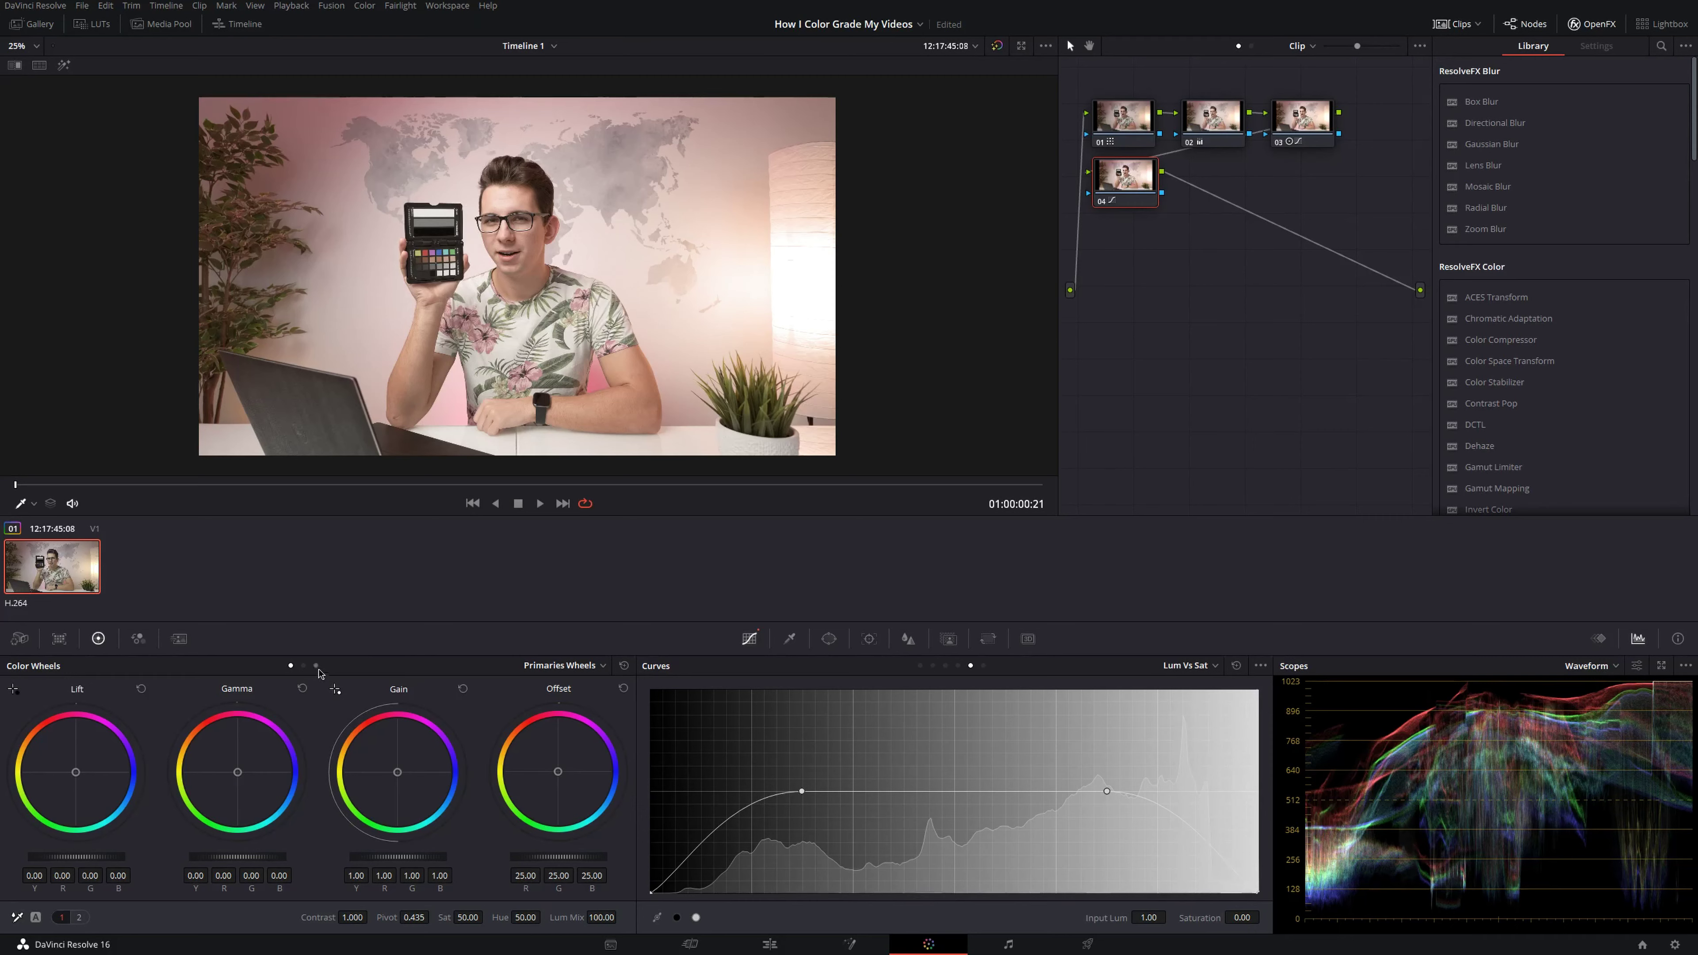
# - Switch to the Edit page and park on the long PVK19314 talking clip
pyautogui.click(588, 665)
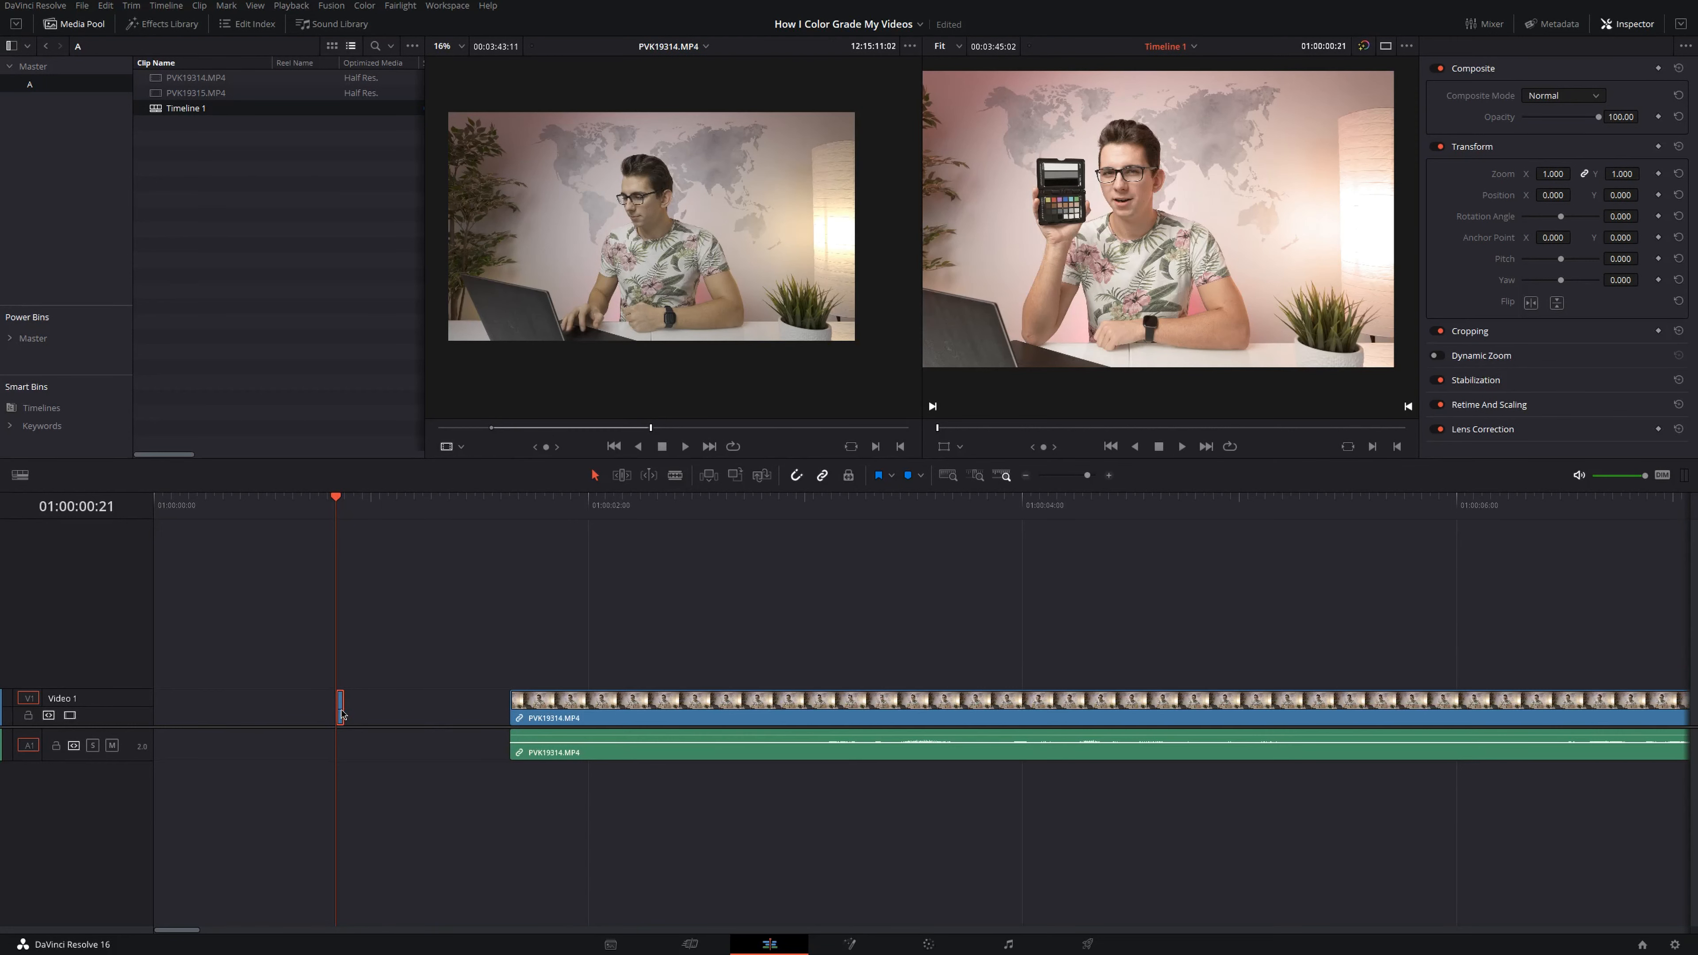
pyautogui.moveTo(370, 717)
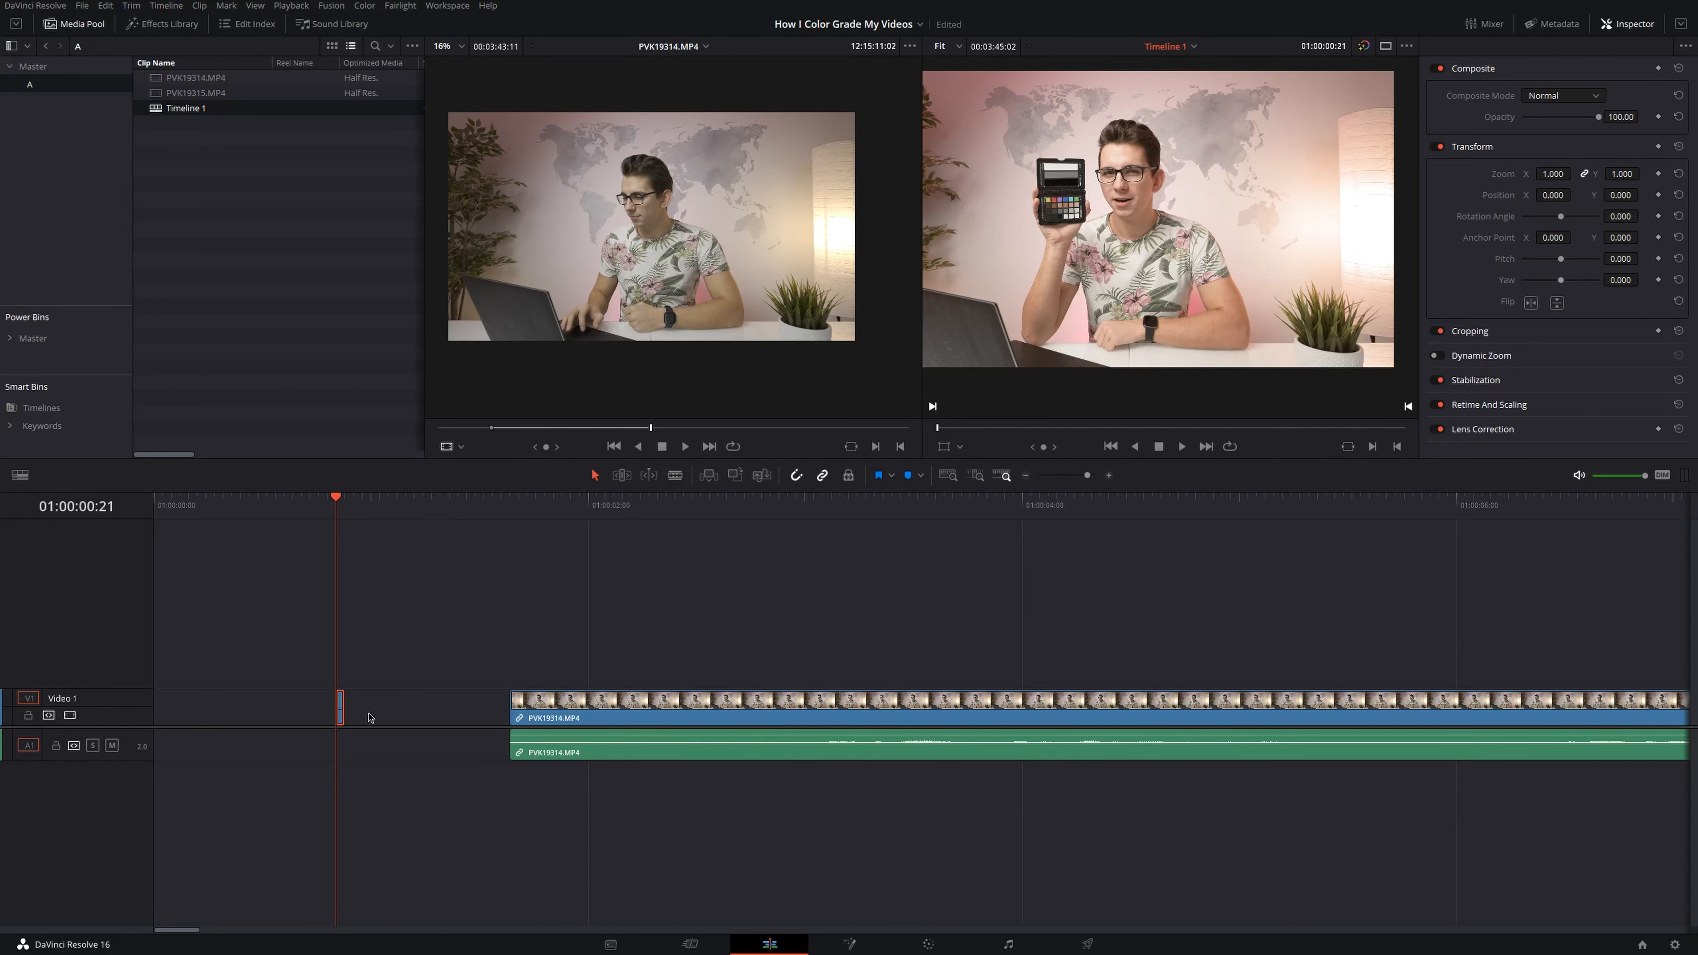
pyautogui.moveTo(410, 679)
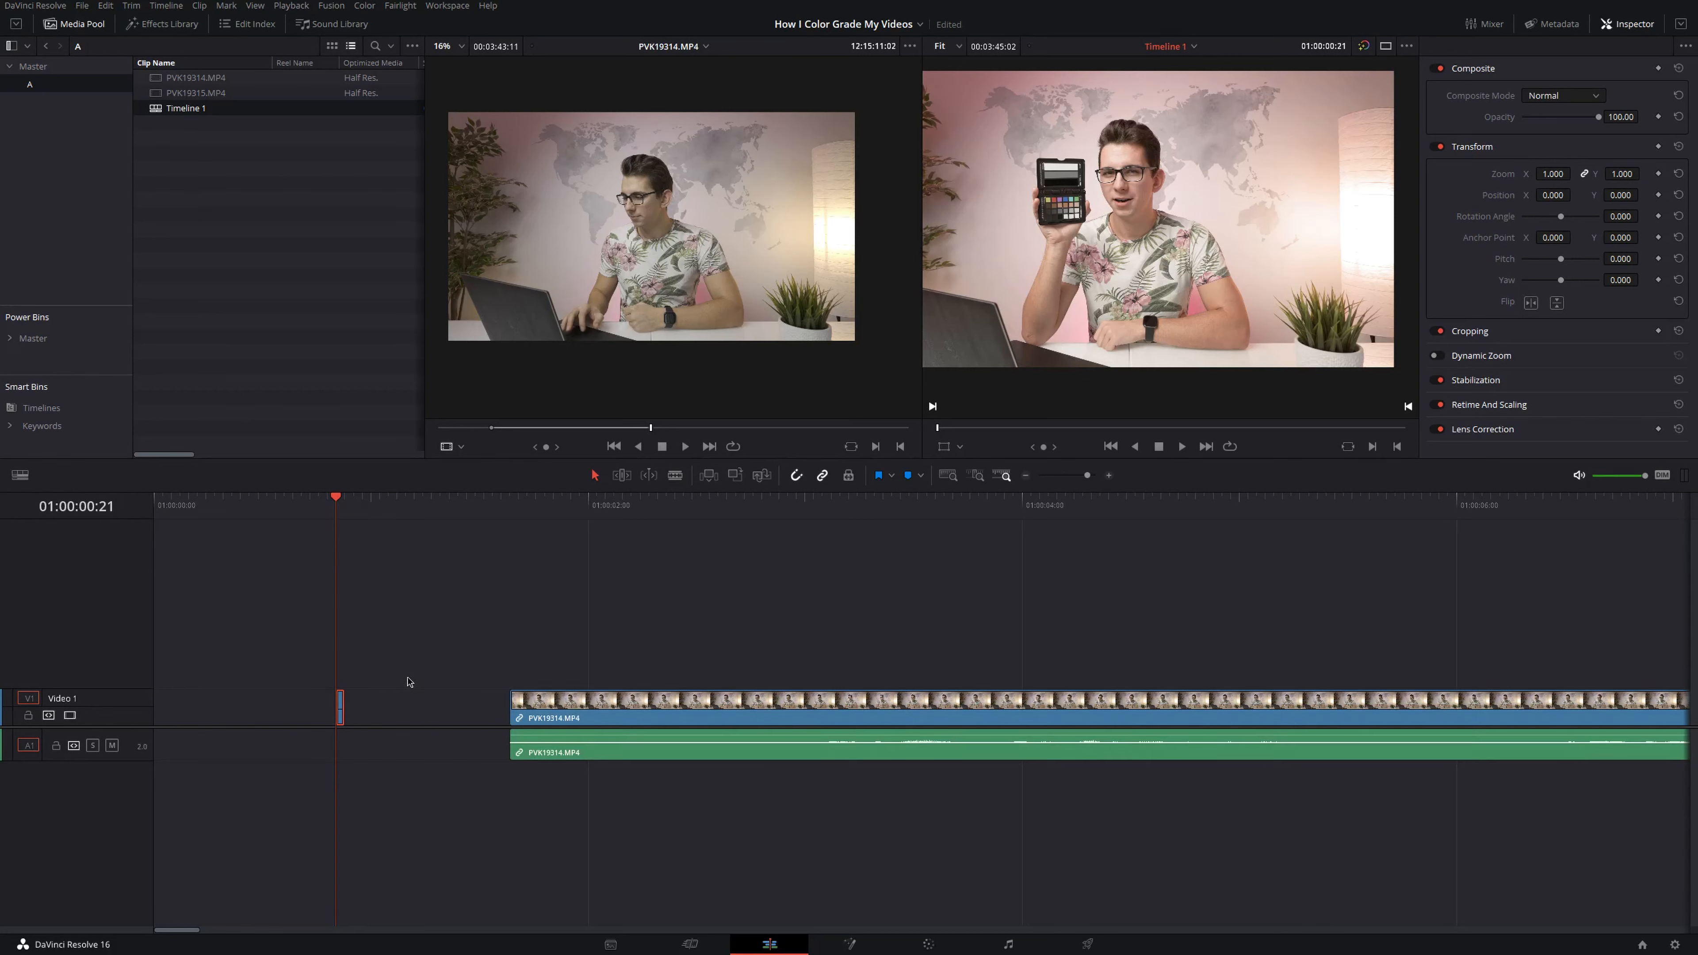
pyautogui.click(572, 714)
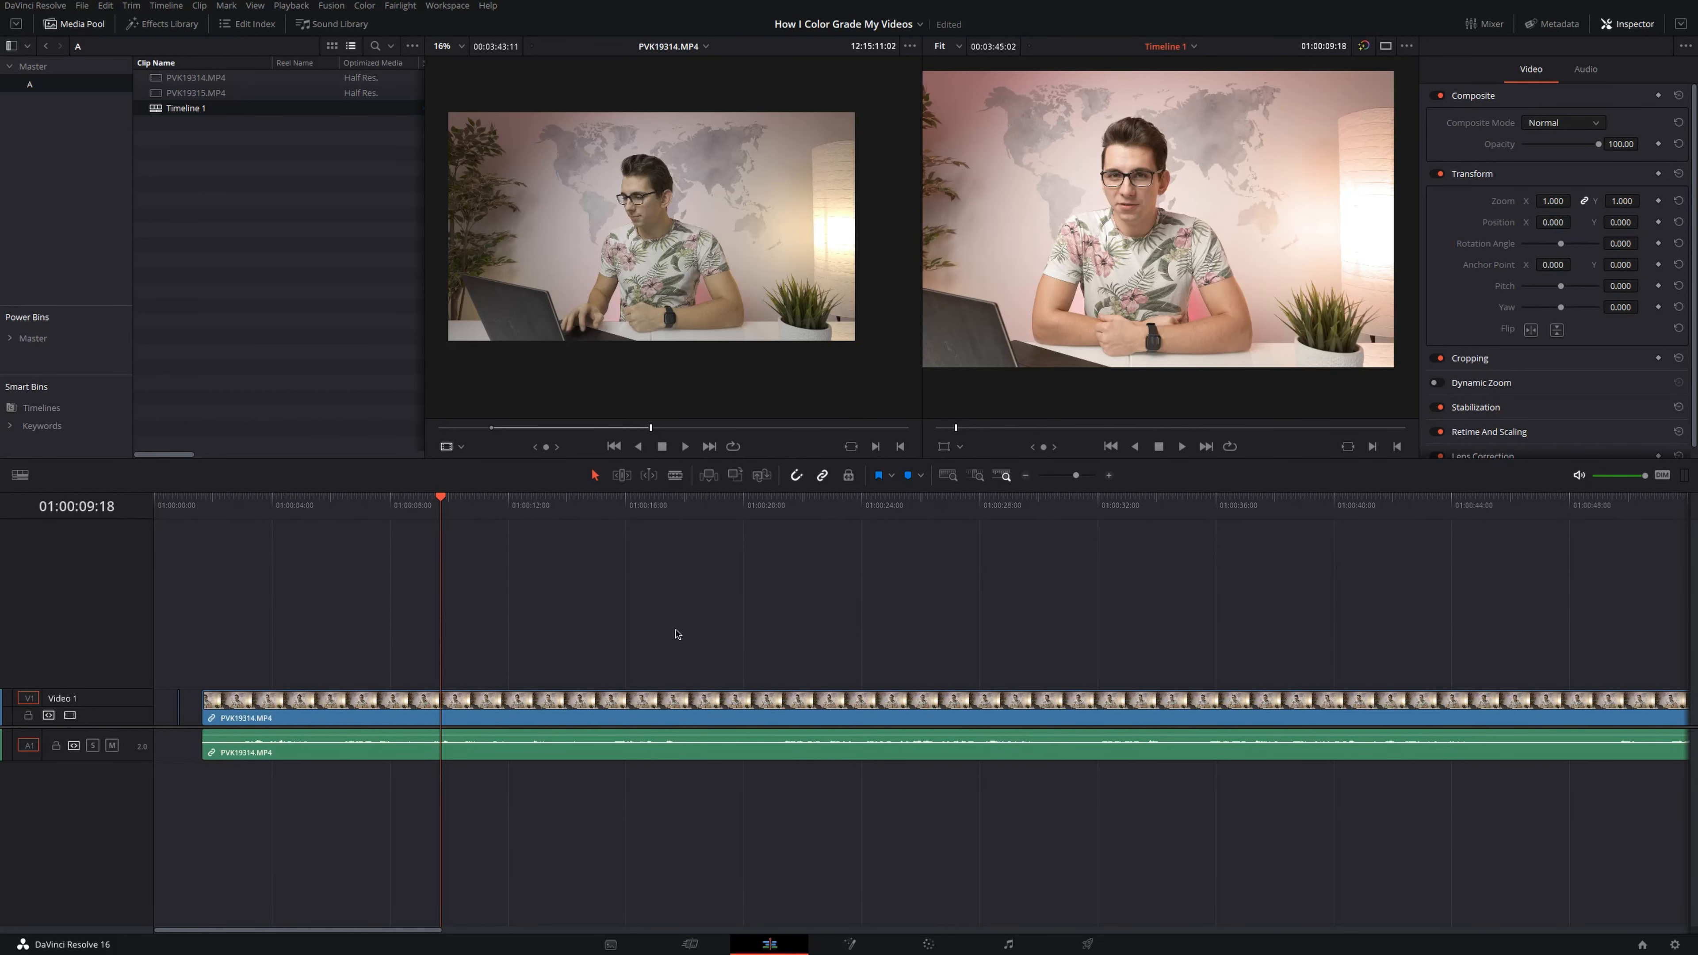
pyautogui.moveTo(591, 639)
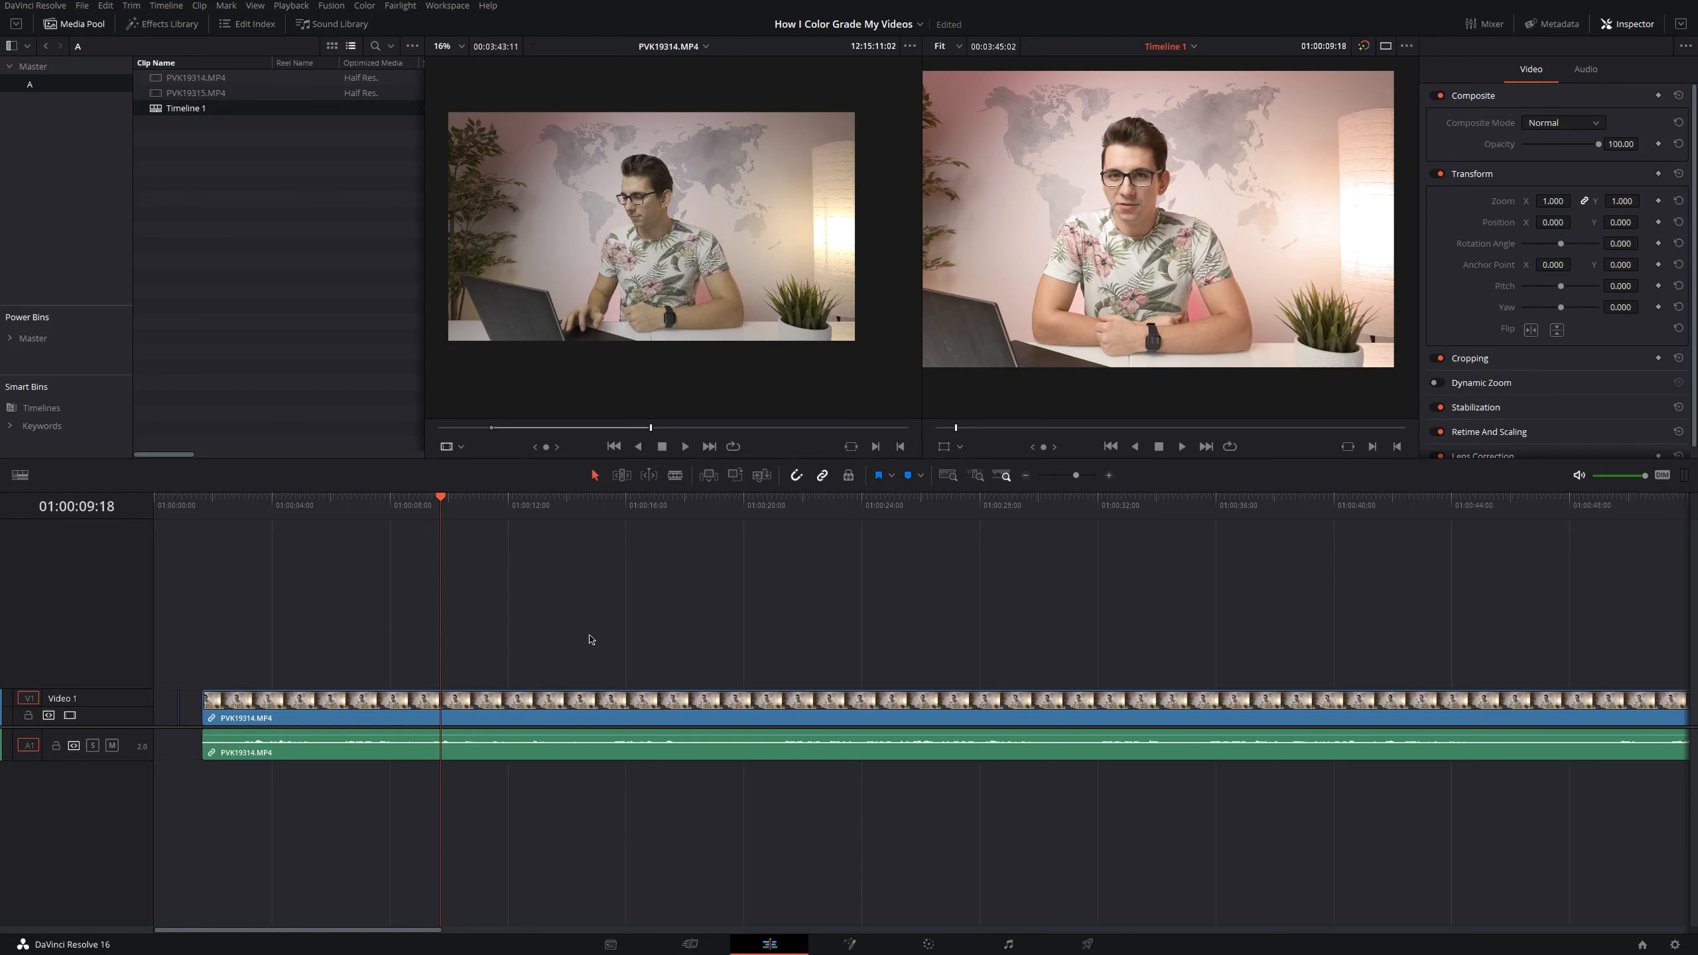
pyautogui.moveTo(540, 645)
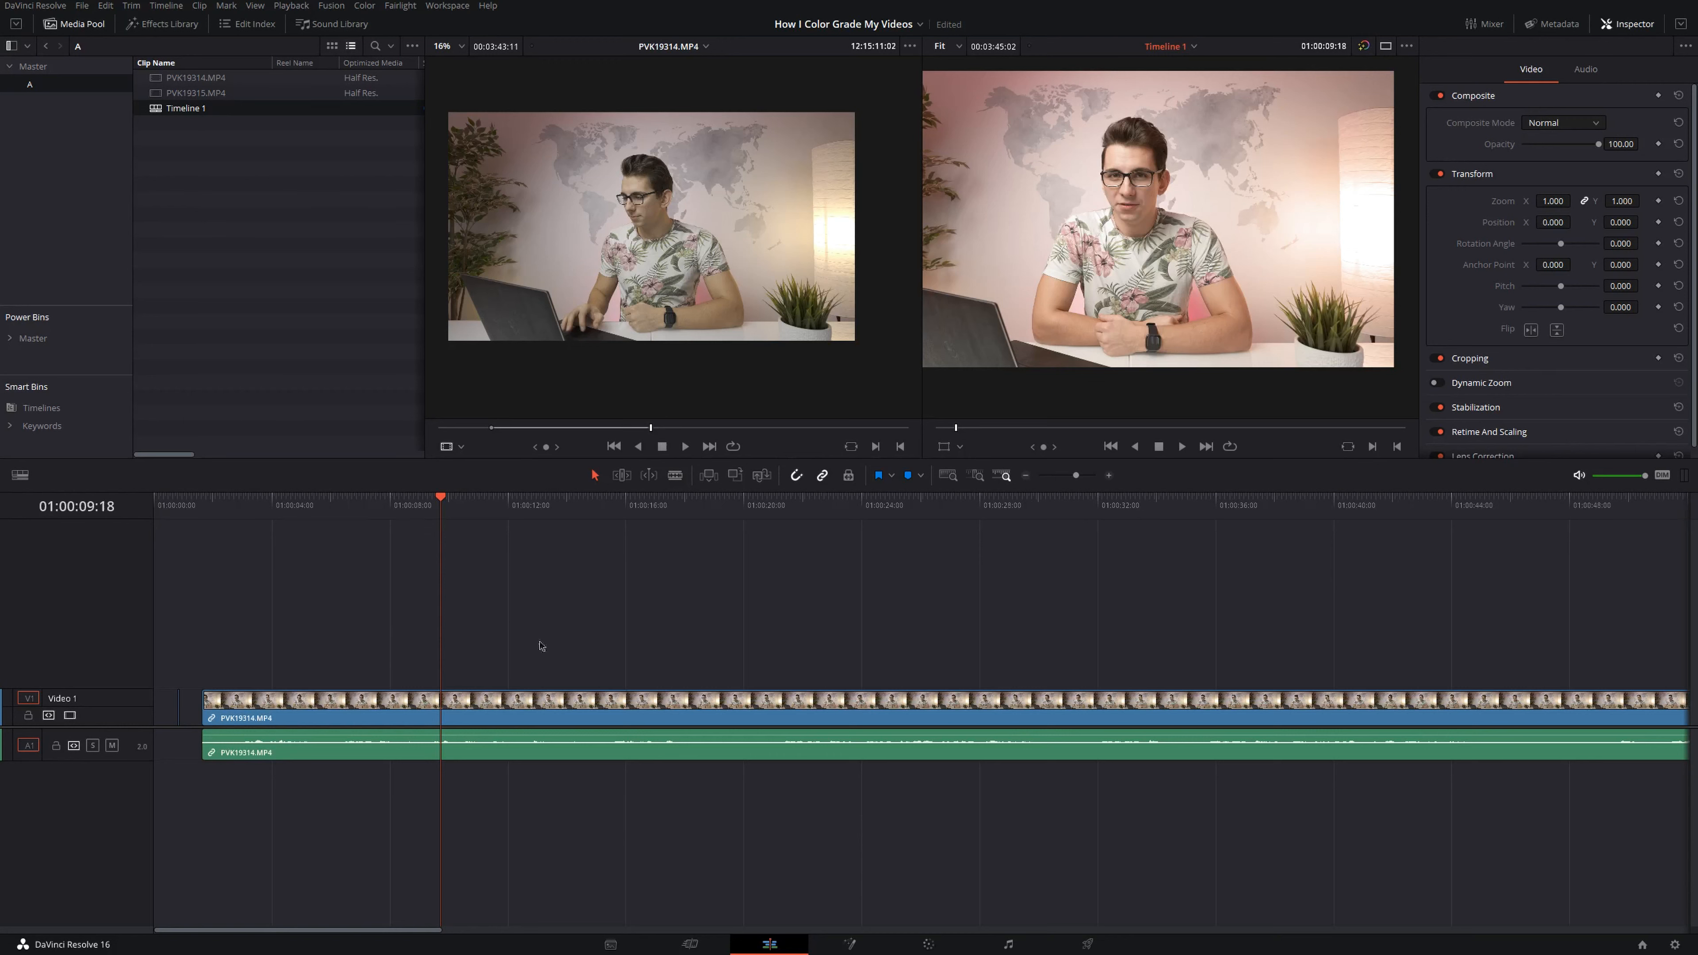
pyautogui.moveTo(590, 617)
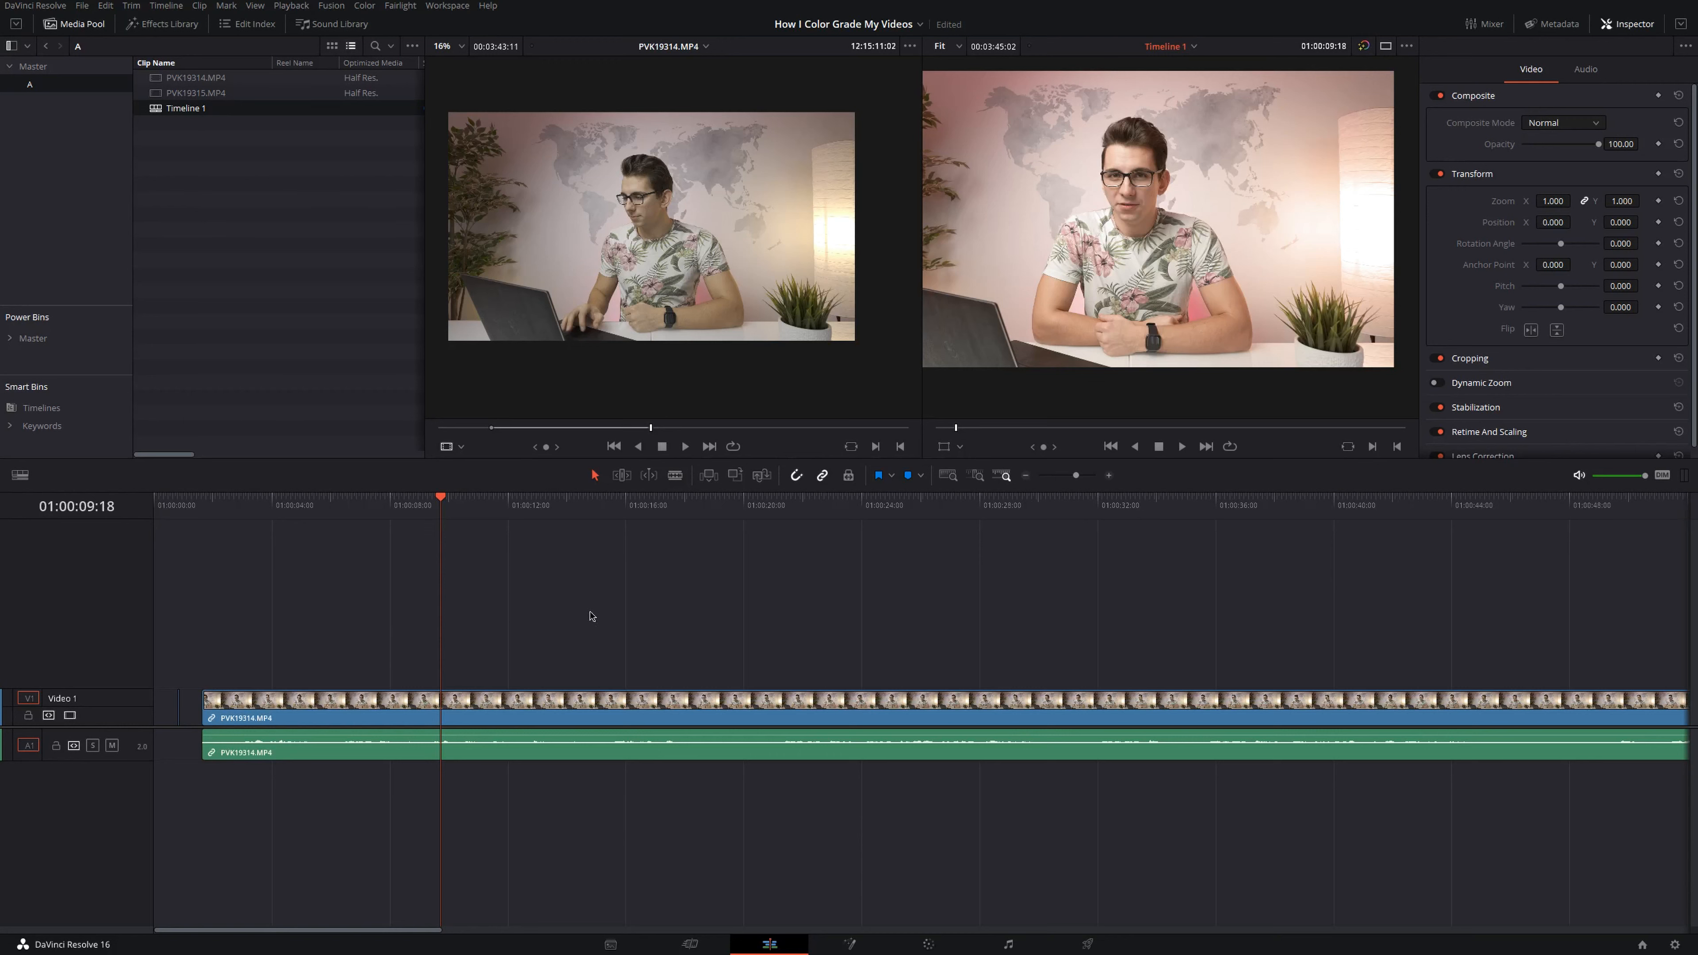
pyautogui.moveTo(666, 615)
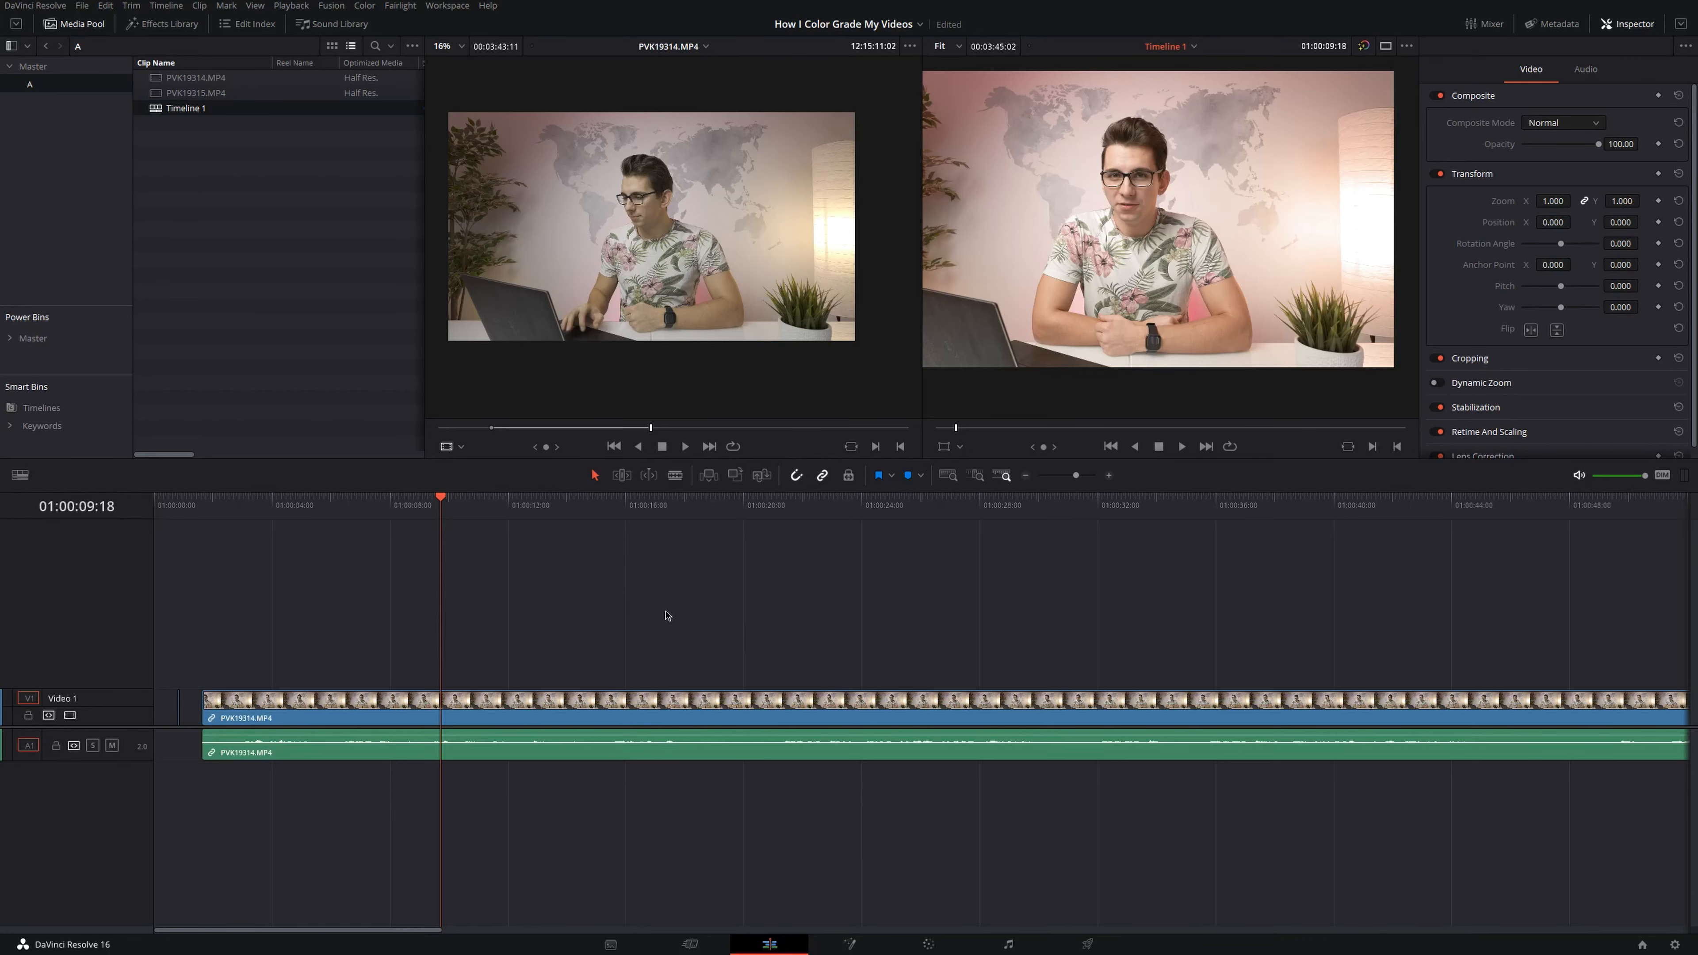